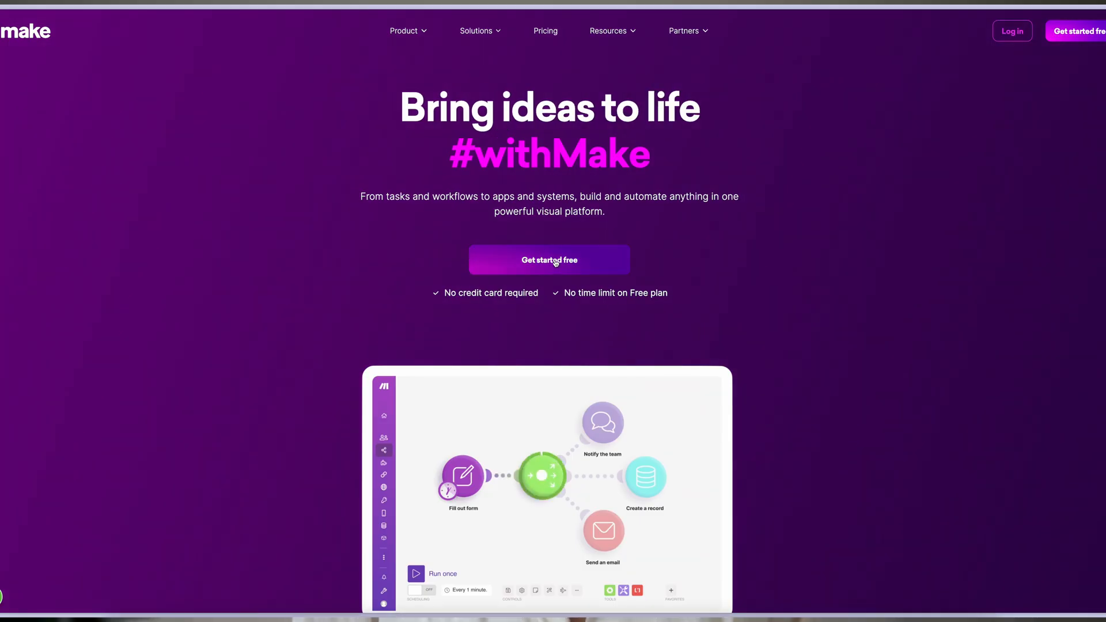
Step: Start Make for free from the homepage to reach the description-generating scenario
click(548, 260)
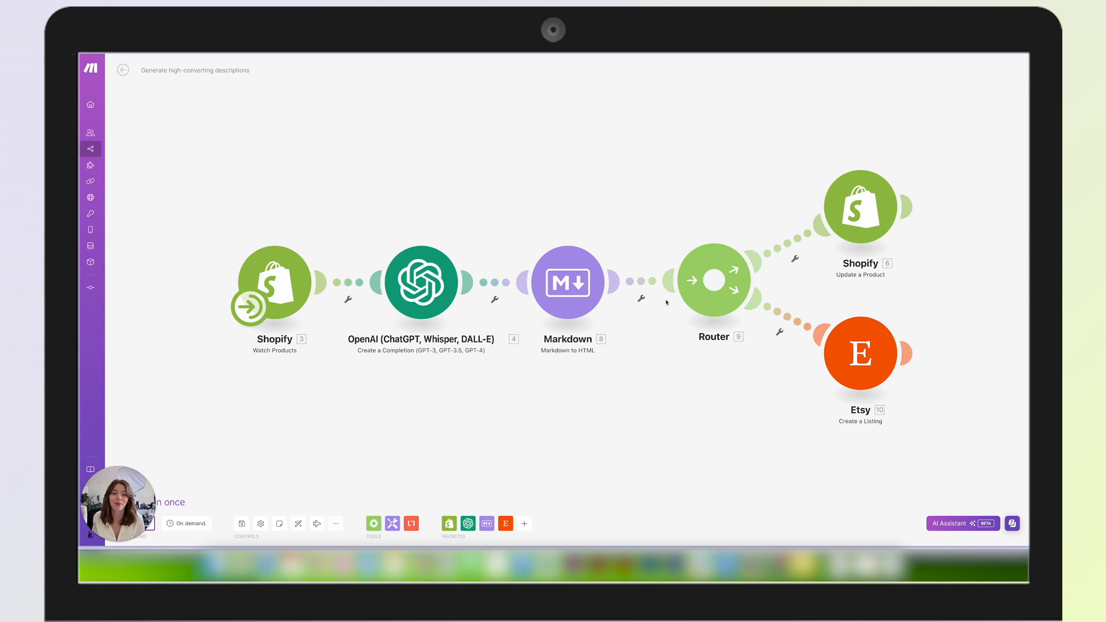
mouse_move(562, 414)
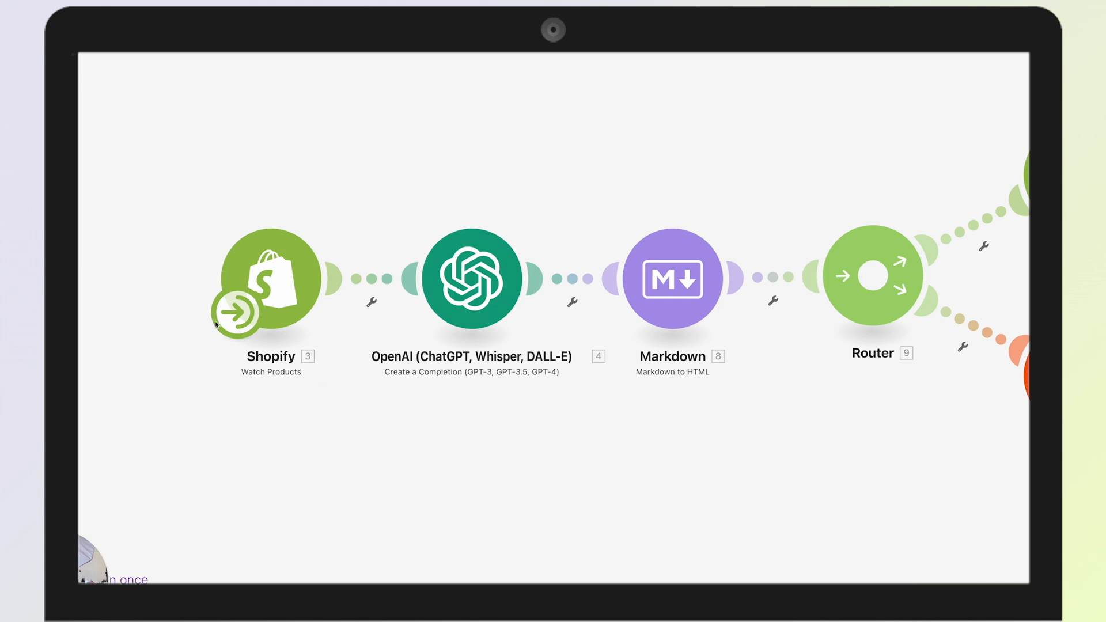
click(269, 278)
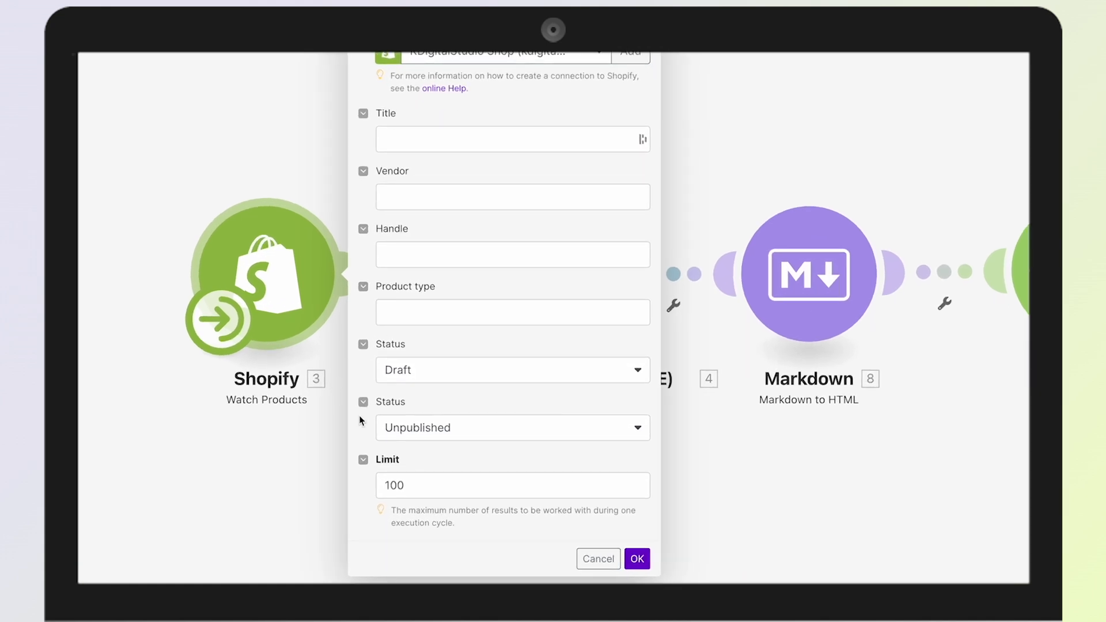
mouse_move(522, 390)
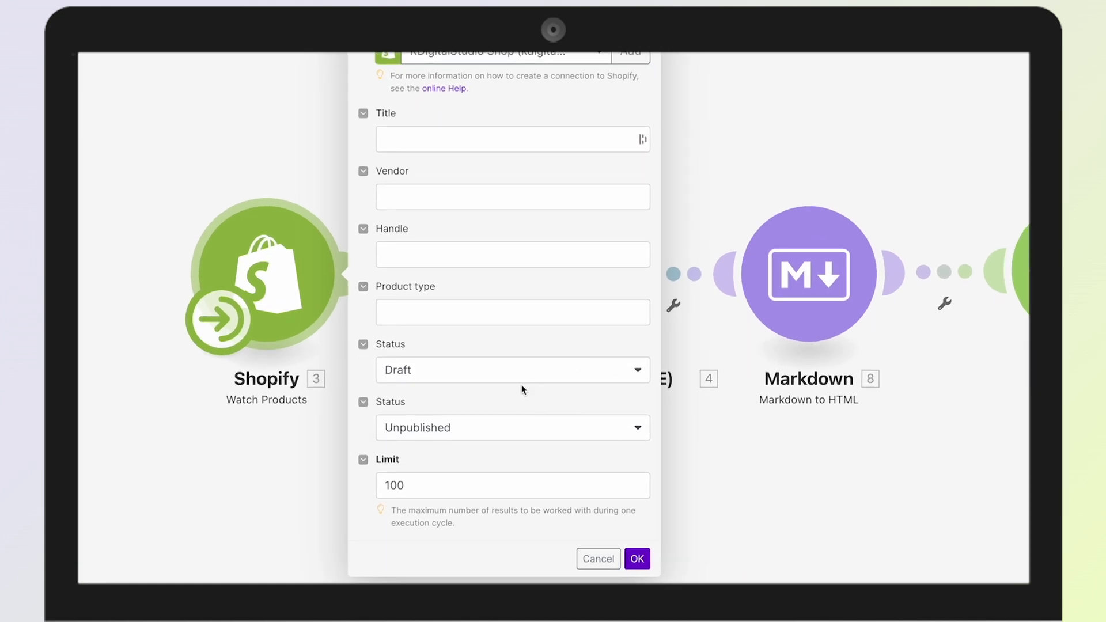
mouse_move(540, 466)
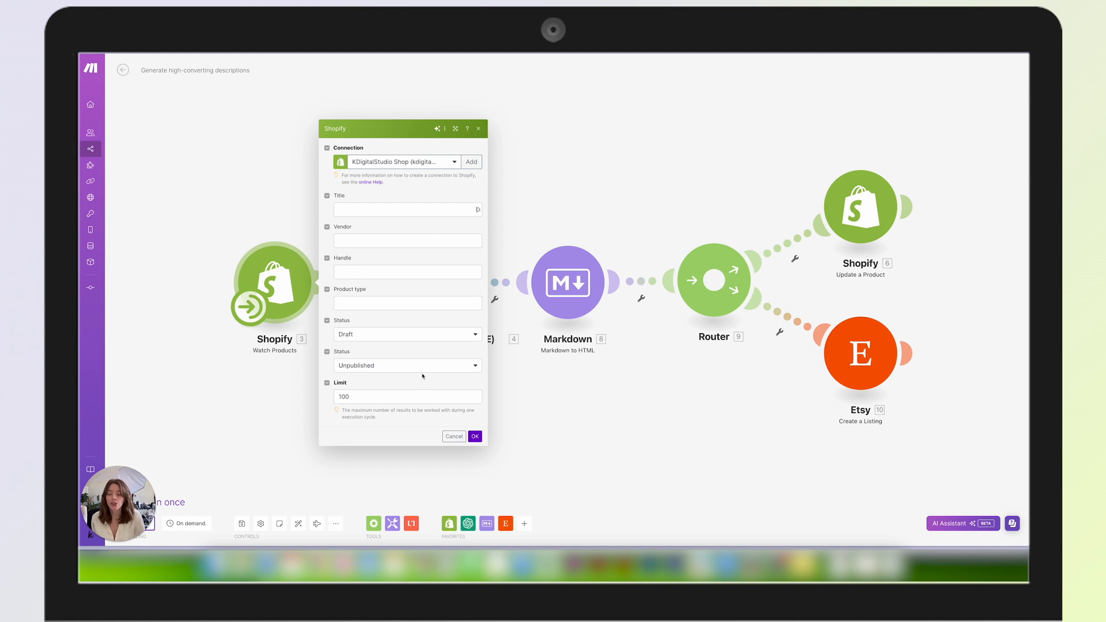
mouse_move(409, 341)
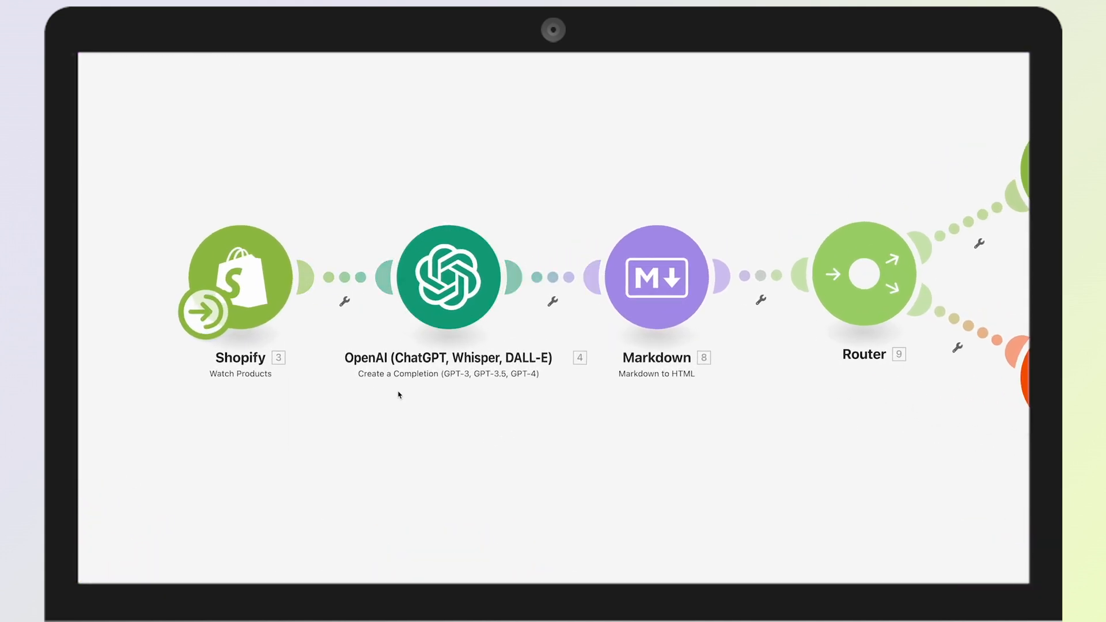
mouse_move(503, 249)
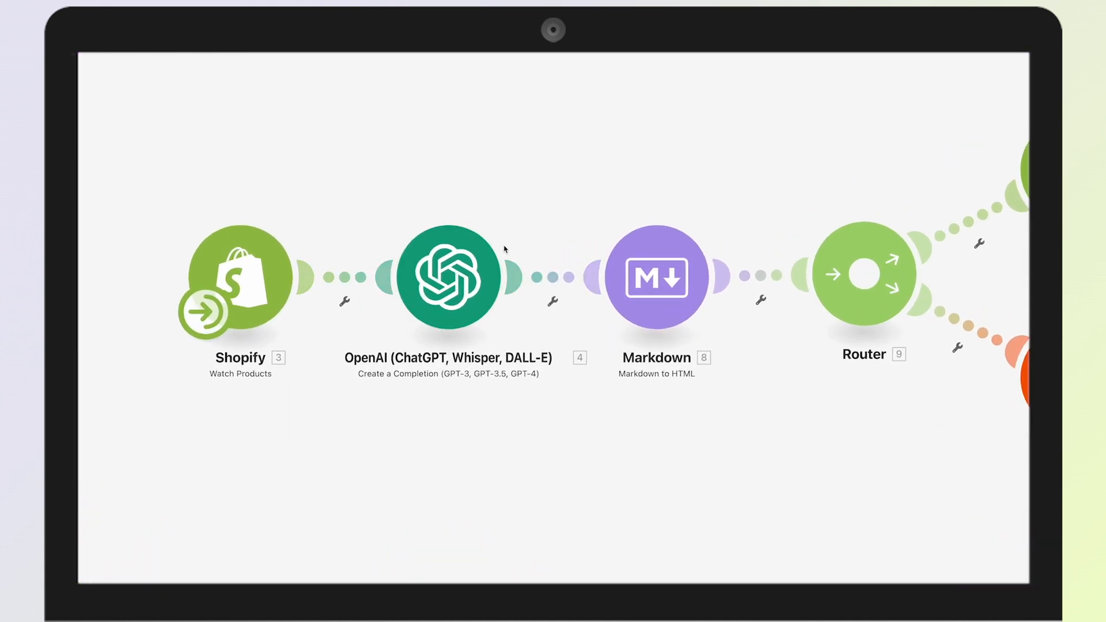
Step: Review the OpenAI module's Markdown-formatted SEO description prompt, then bring up the Markdown step's settings
click(449, 278)
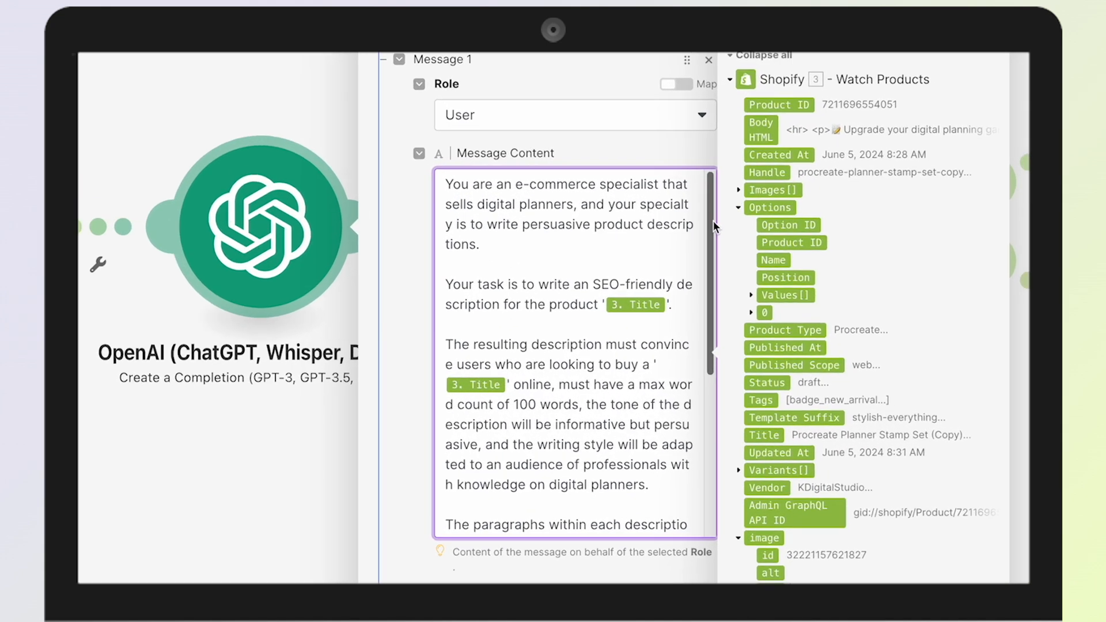
scroll(down, 3)
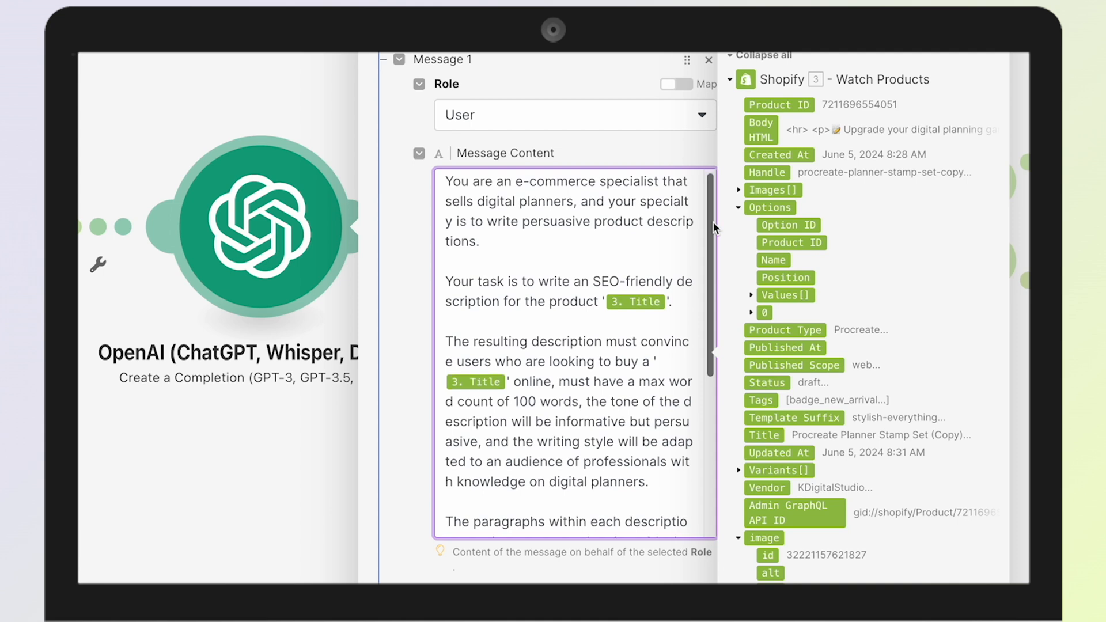
mouse_move(690, 360)
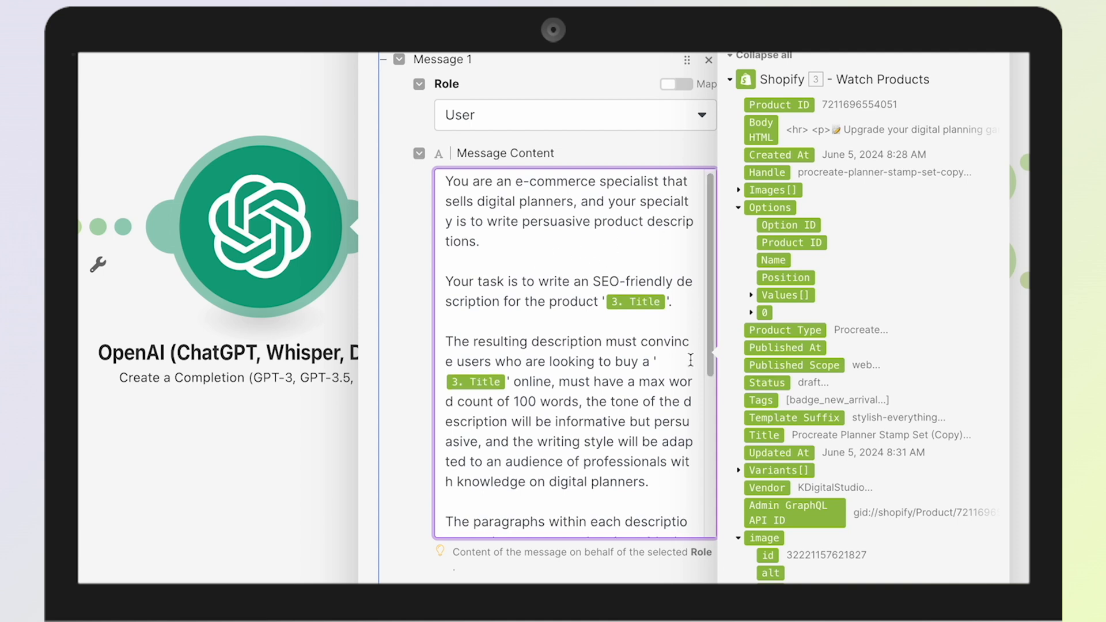
scroll(down, 3)
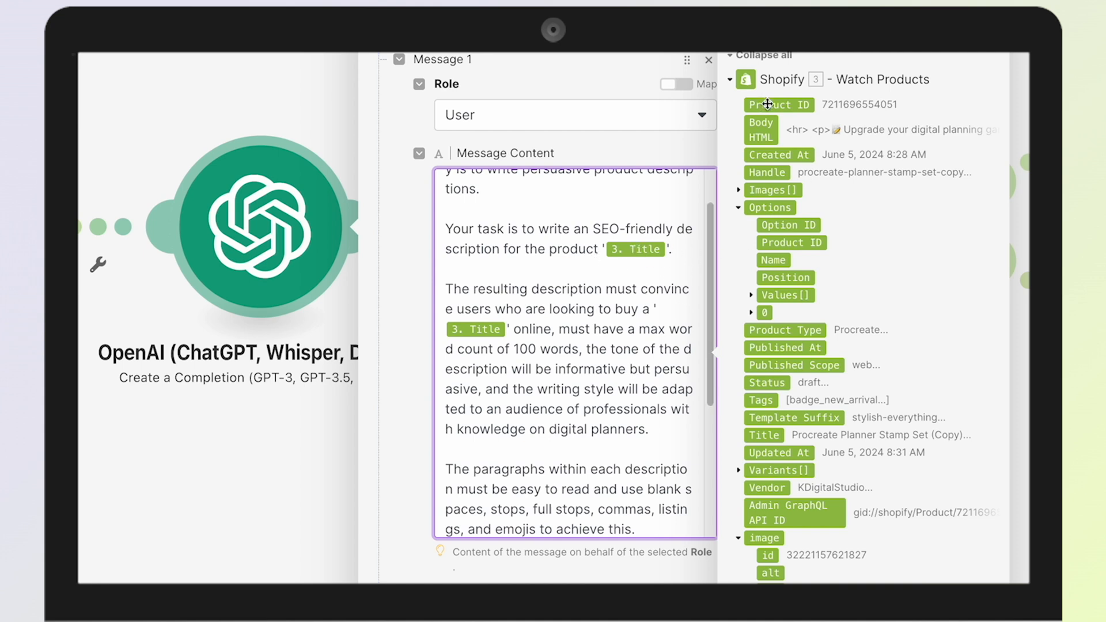
mouse_move(828, 99)
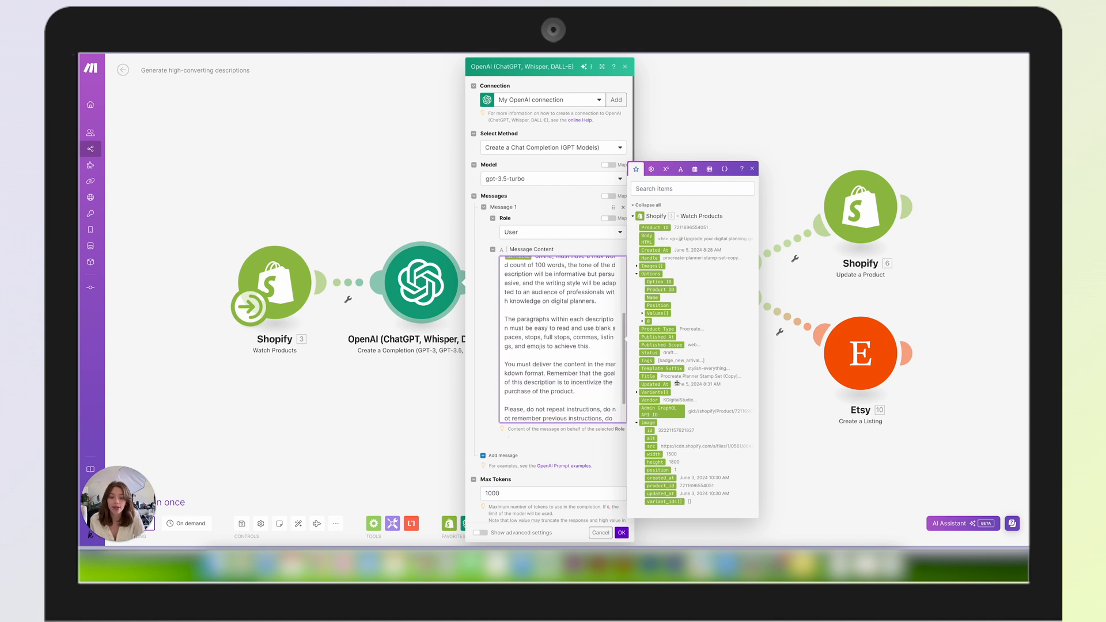
click(624, 67)
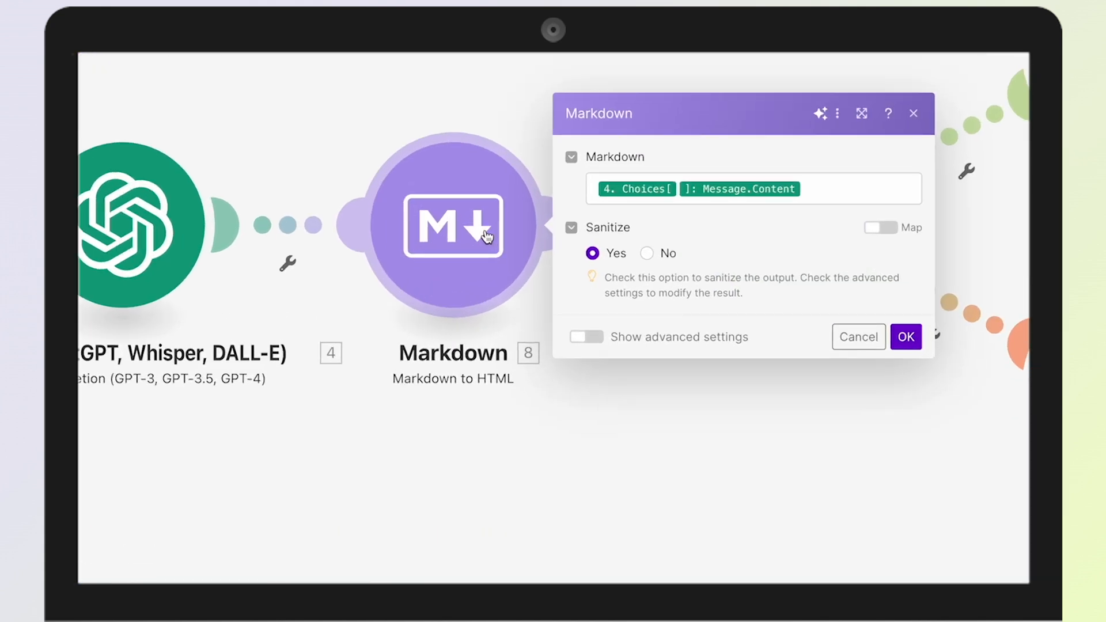
mouse_move(523, 417)
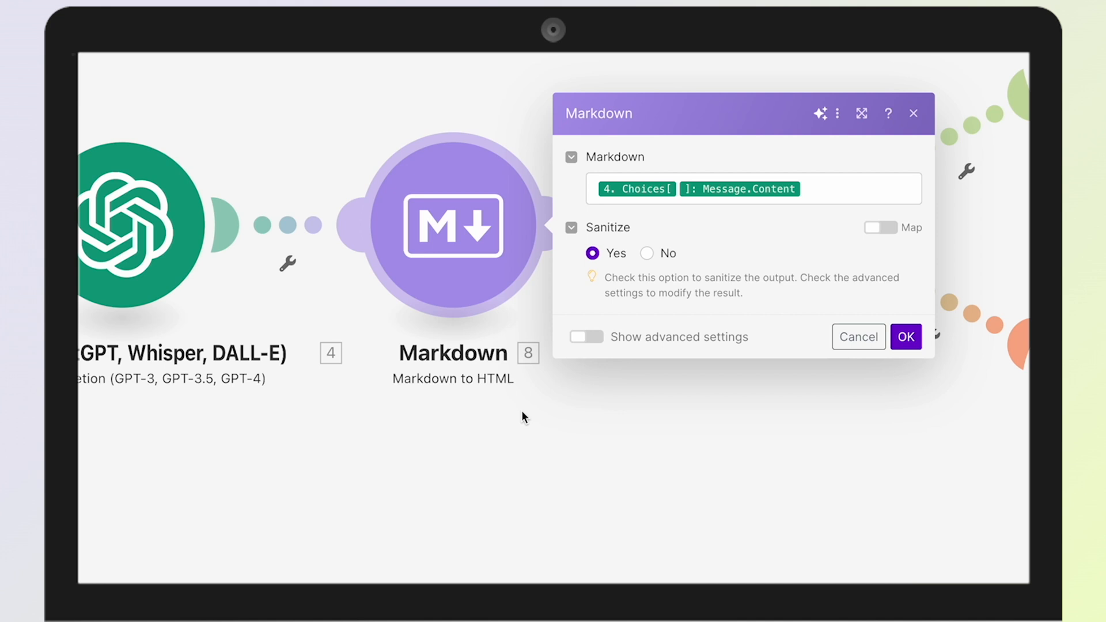
Step: Confirm the Markdown step's mapped Message.Content with Sanitize Yes, unchanged
click(906, 337)
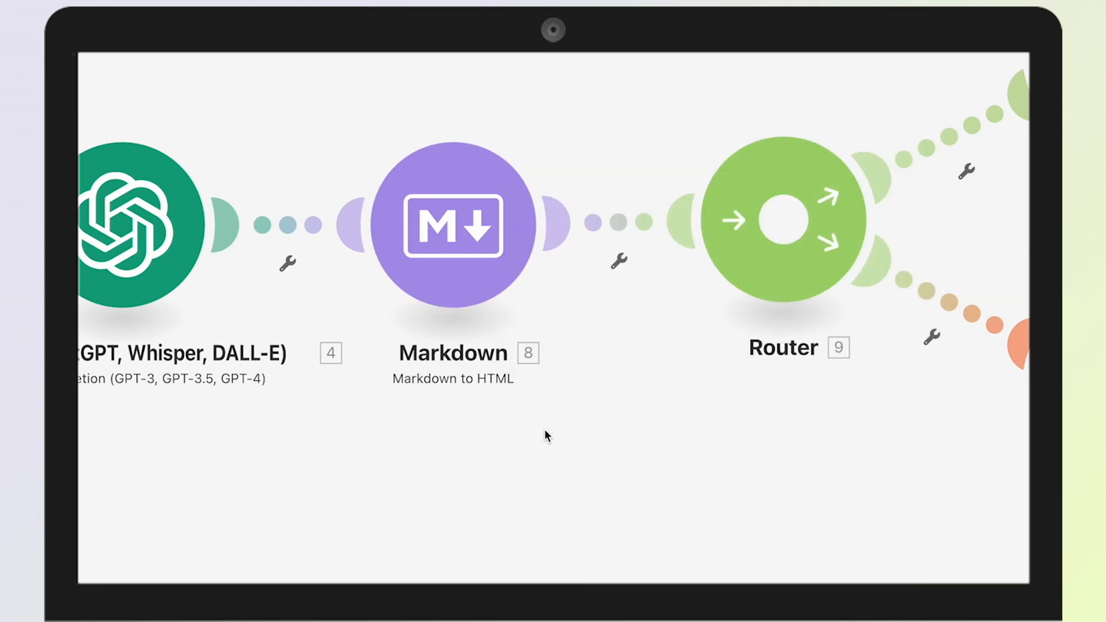
mouse_move(546, 375)
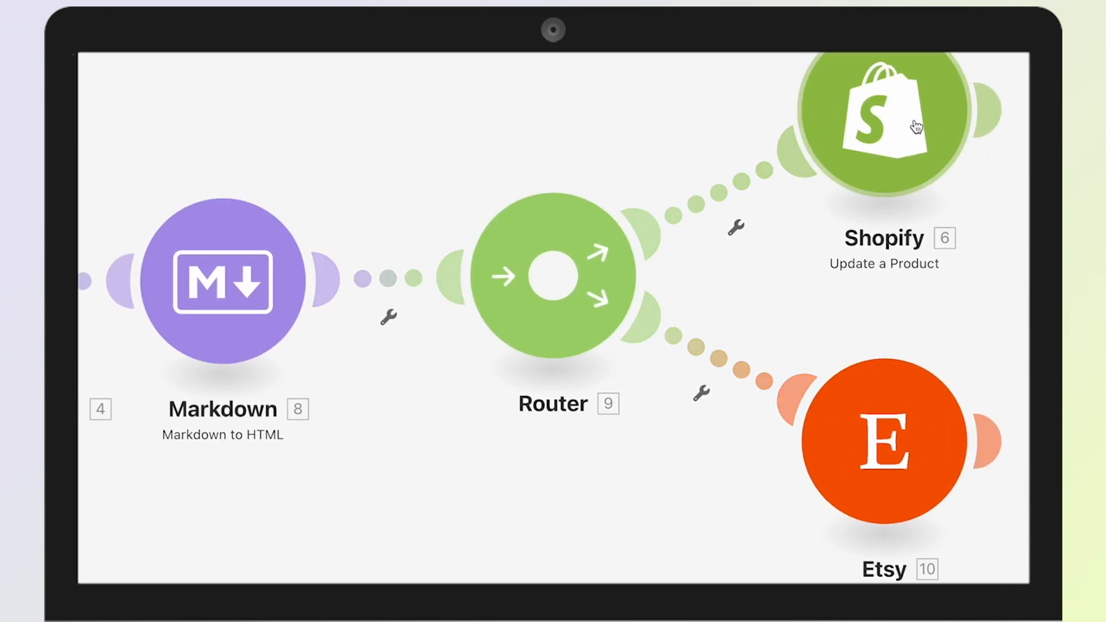
mouse_move(596, 222)
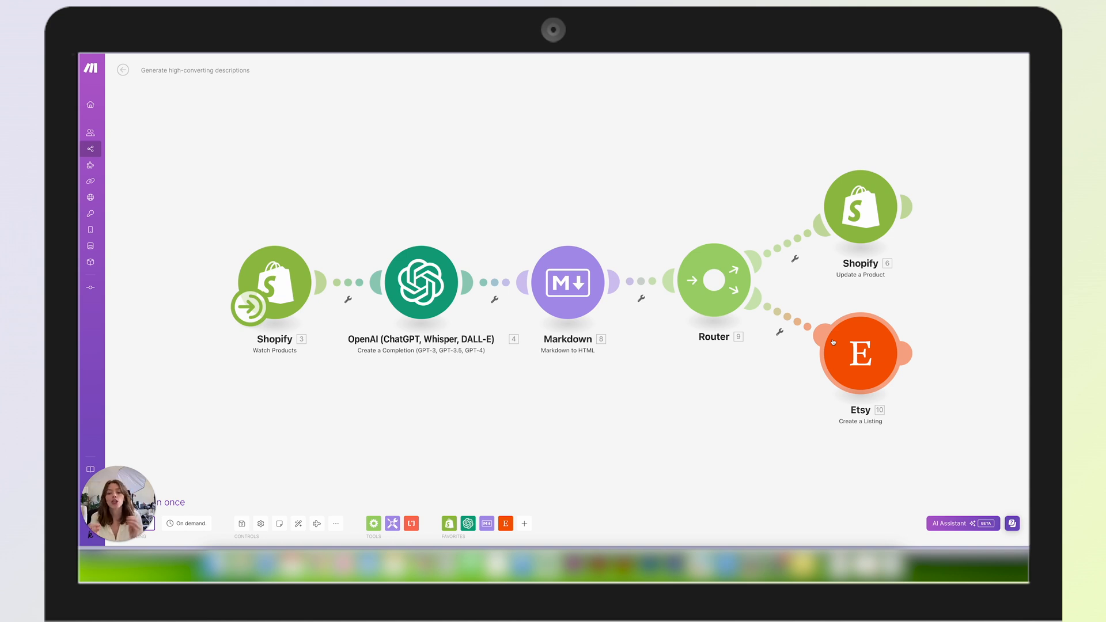
click(859, 354)
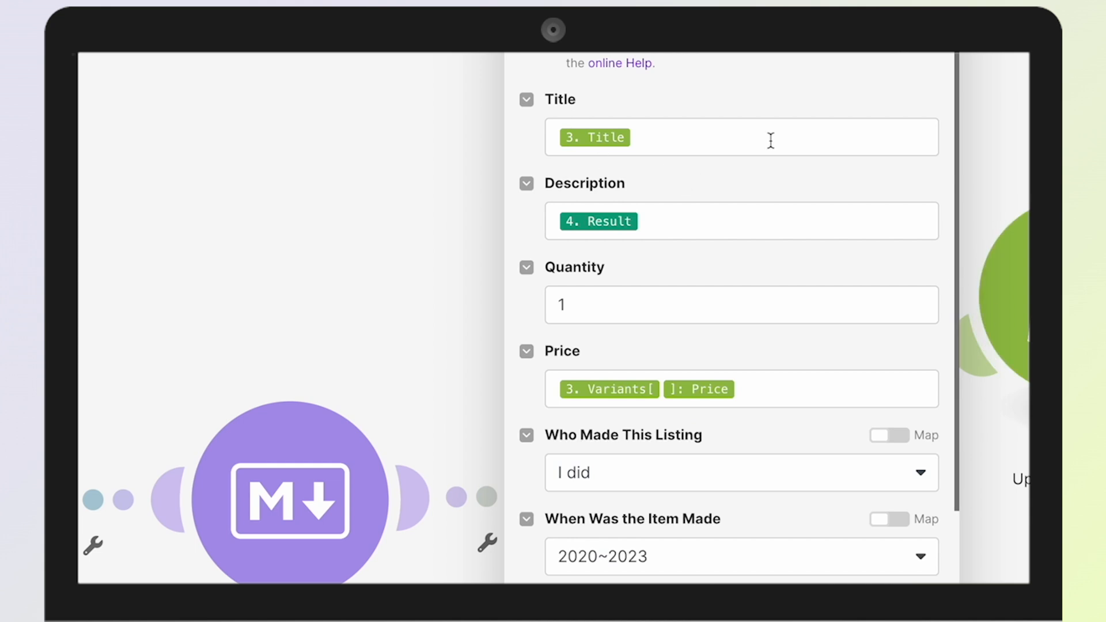
mouse_move(501, 180)
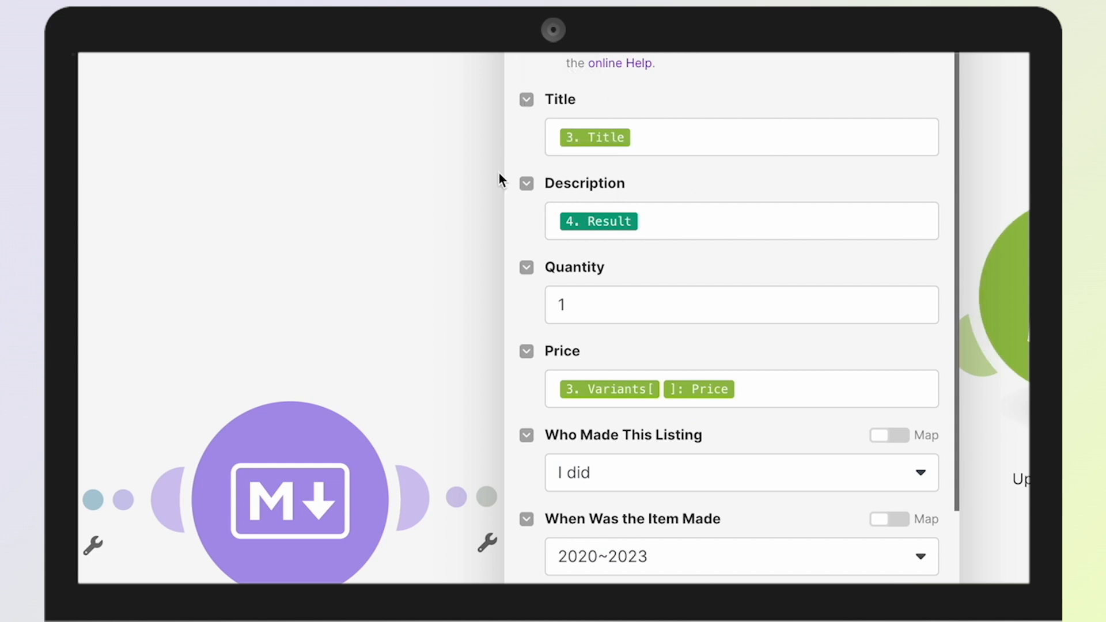
mouse_move(610, 179)
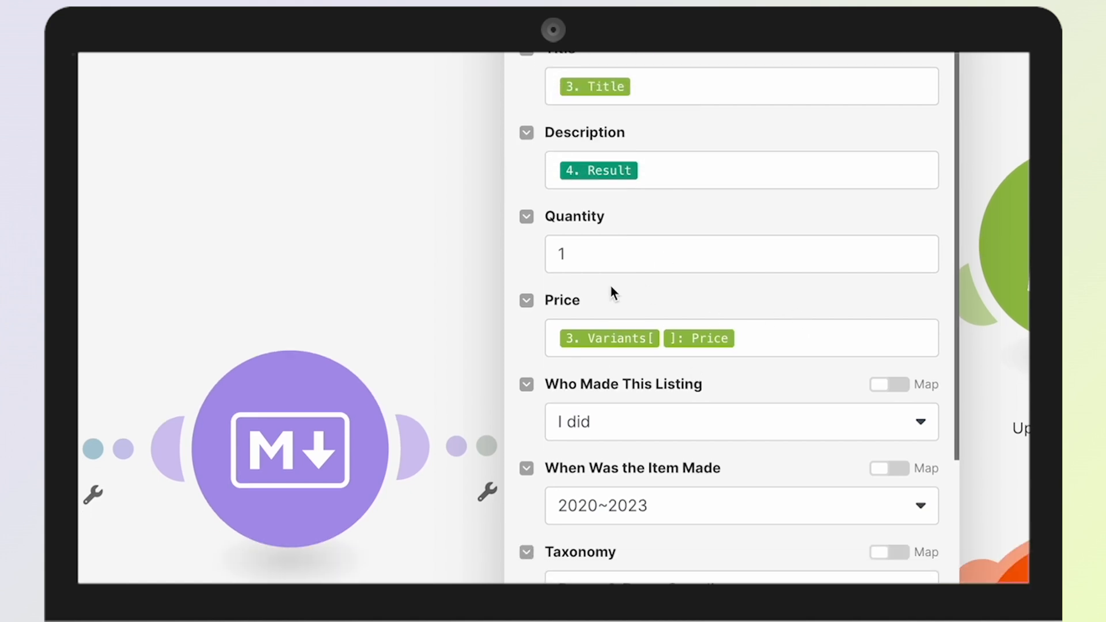
scroll(down, 3)
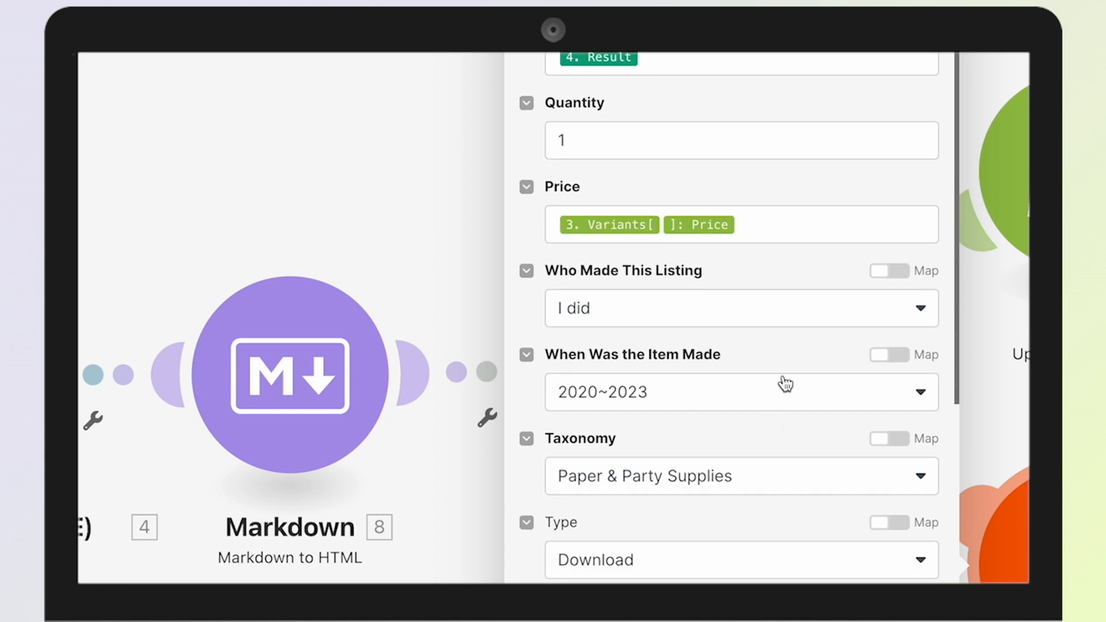
mouse_move(801, 416)
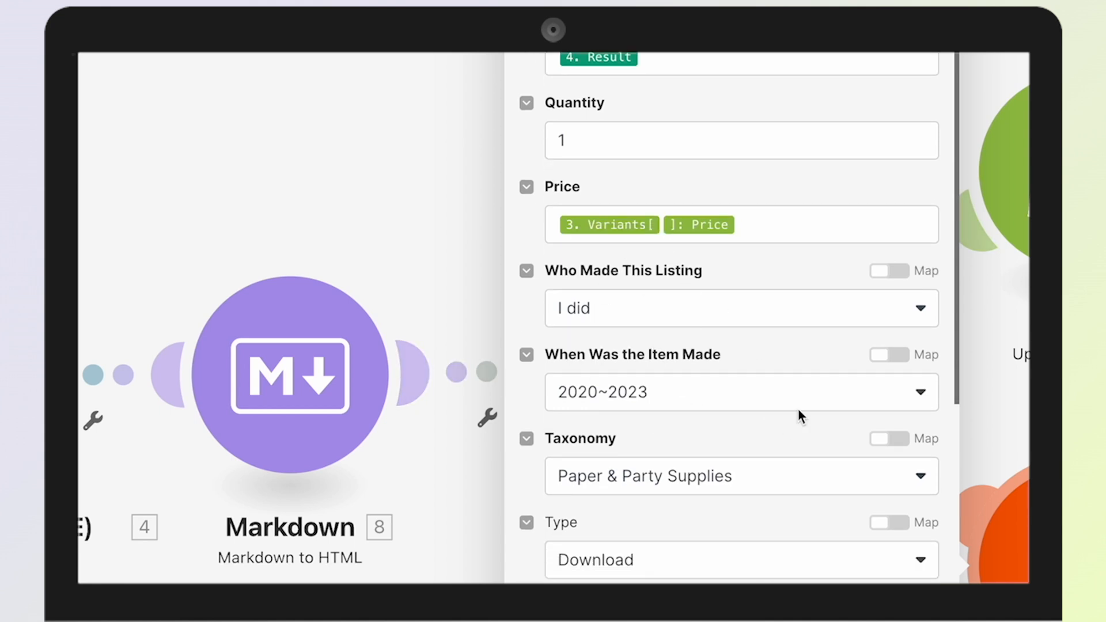
mouse_move(769, 350)
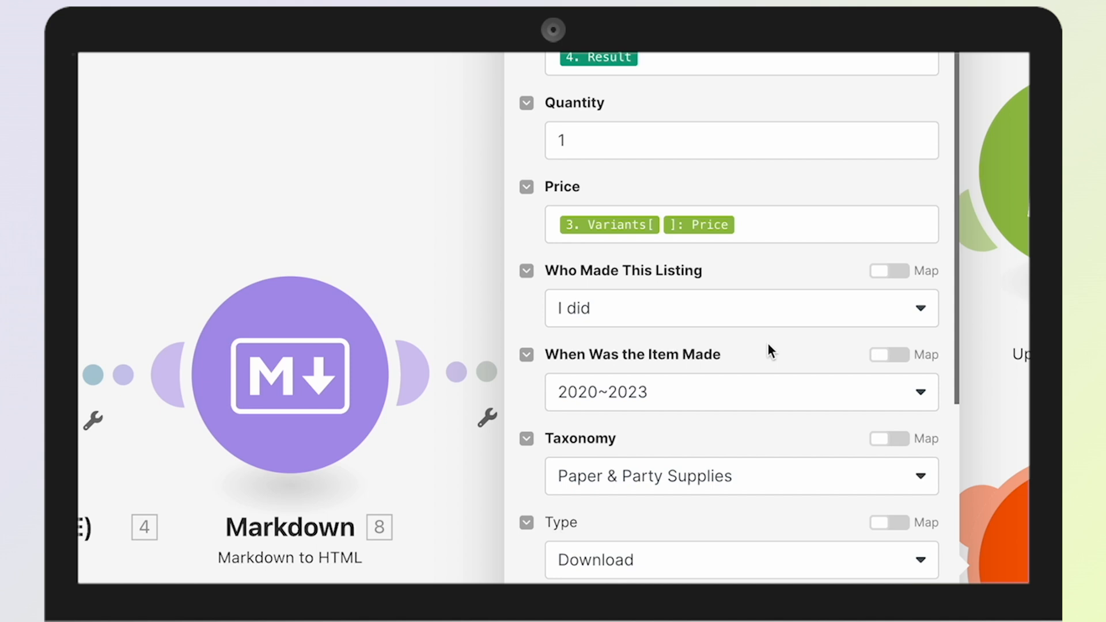
mouse_move(961, 376)
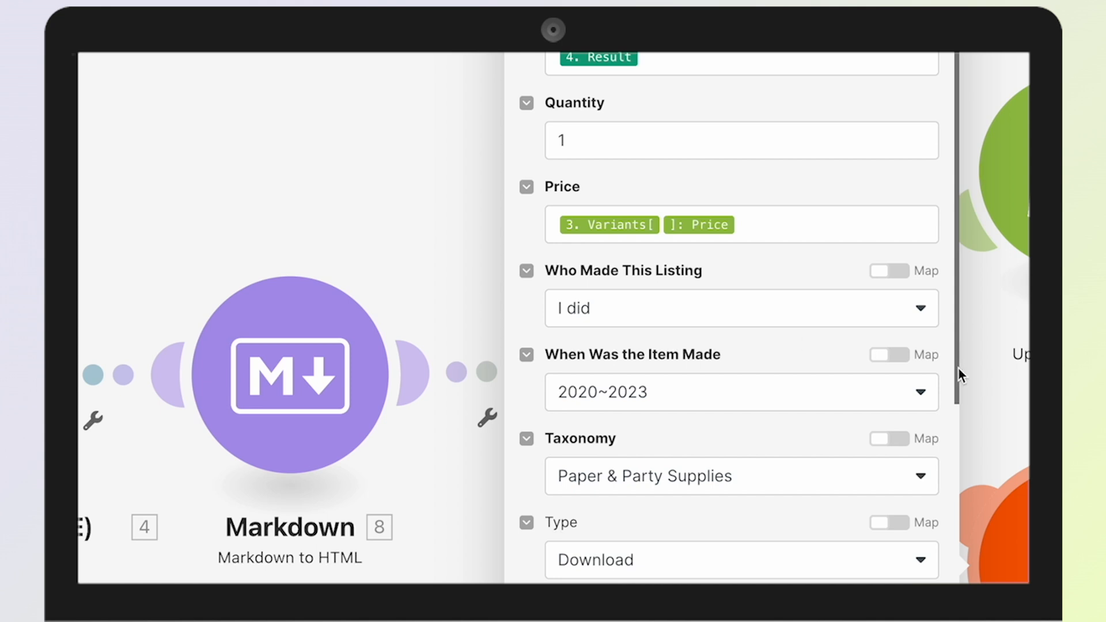
scroll(down, 3)
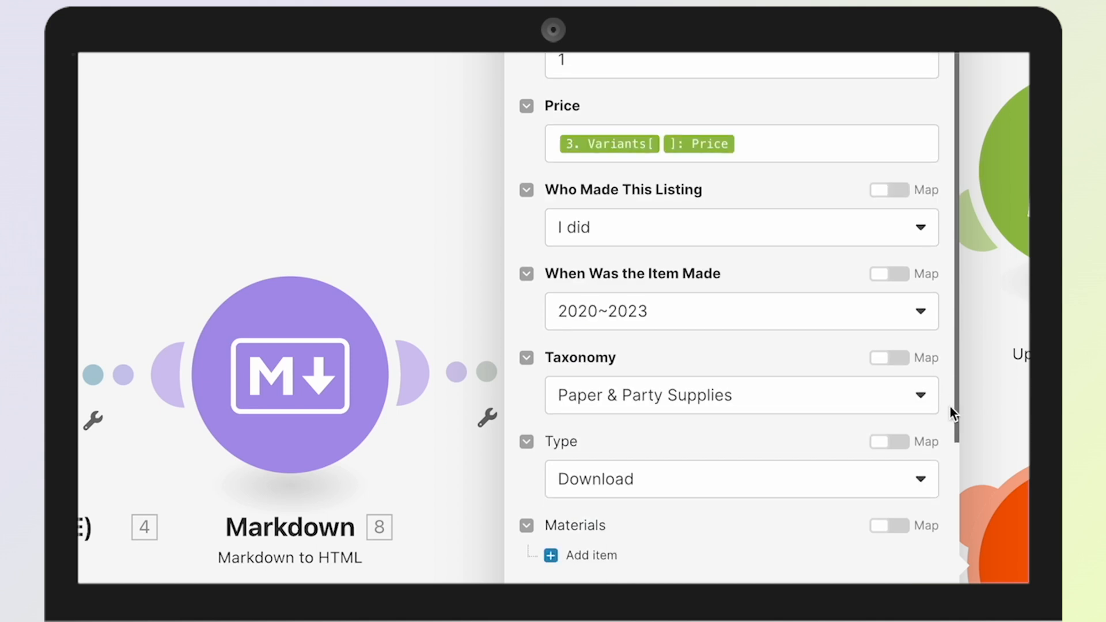
scroll(down, 3)
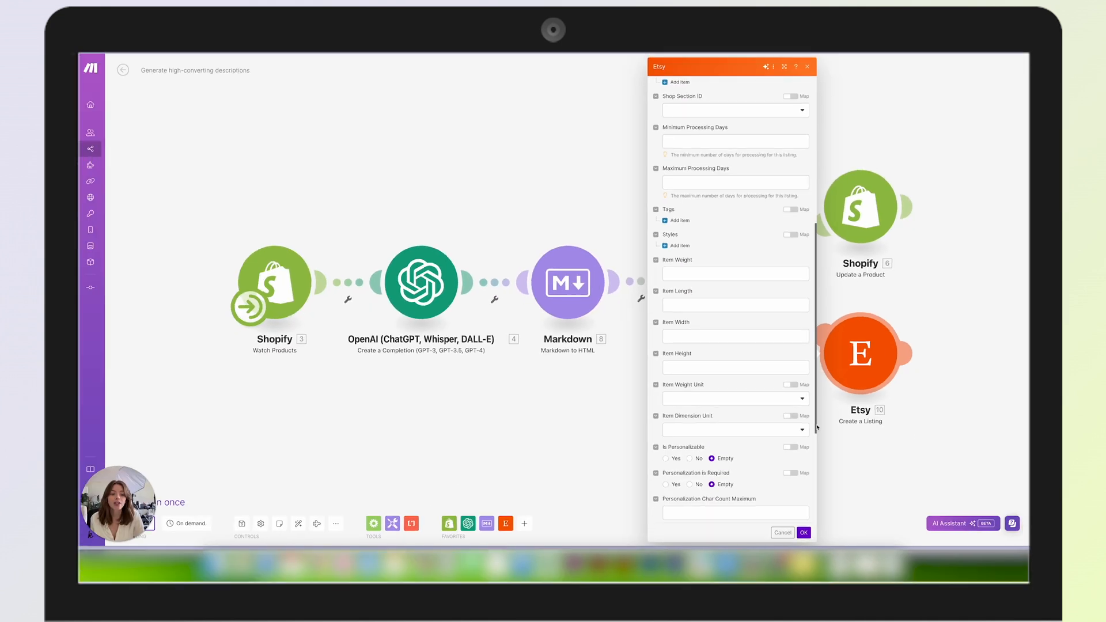
scroll(down, 3)
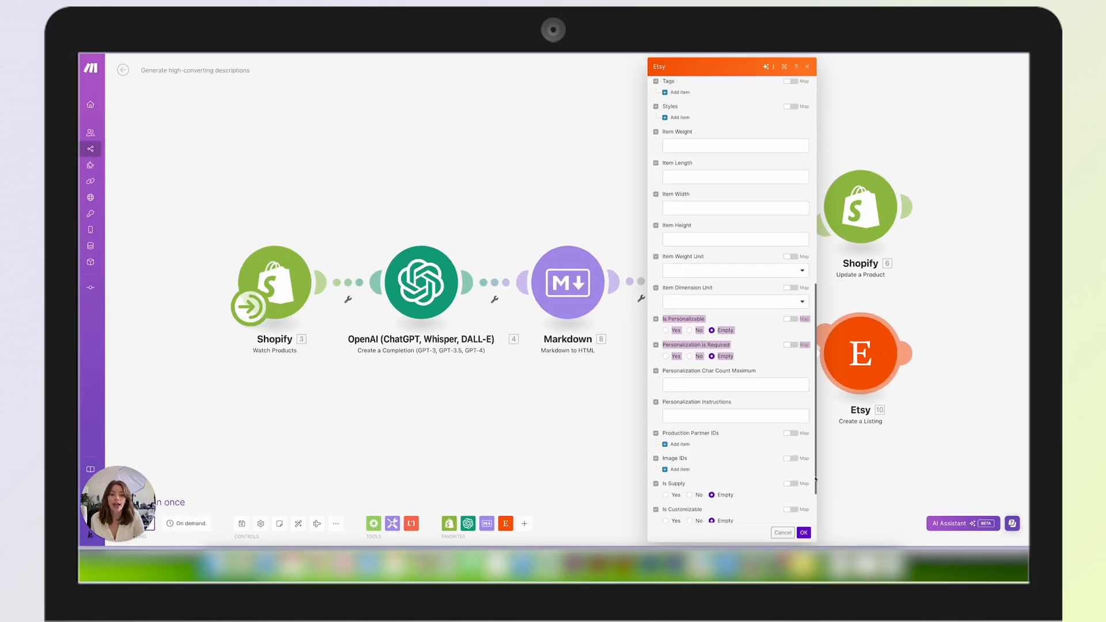
scroll(down, 3)
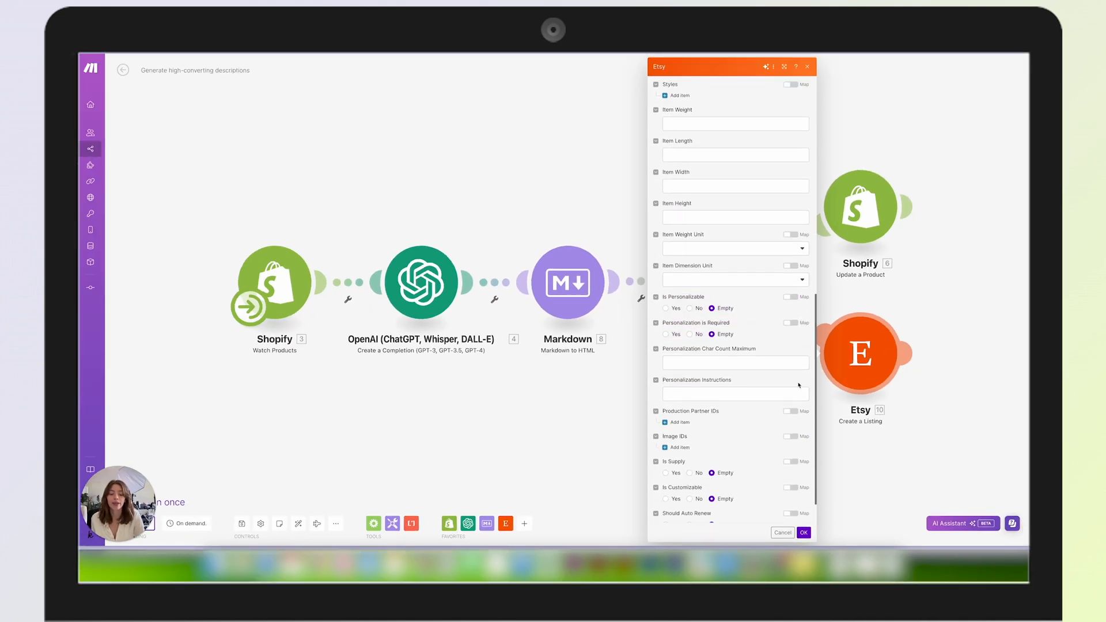
scroll(down, 3)
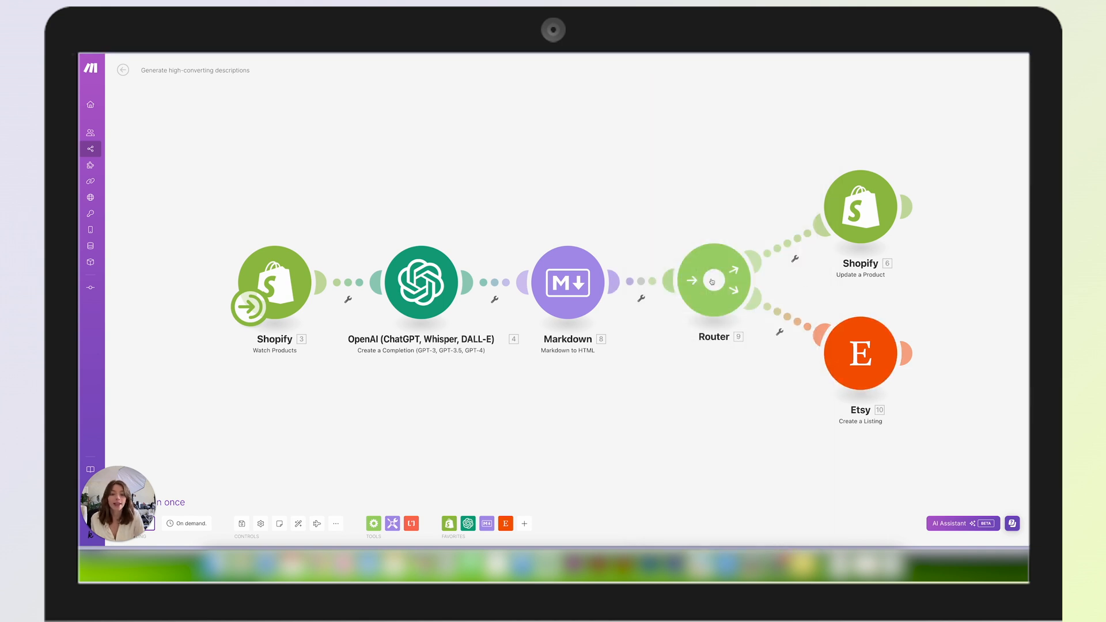
mouse_move(809, 407)
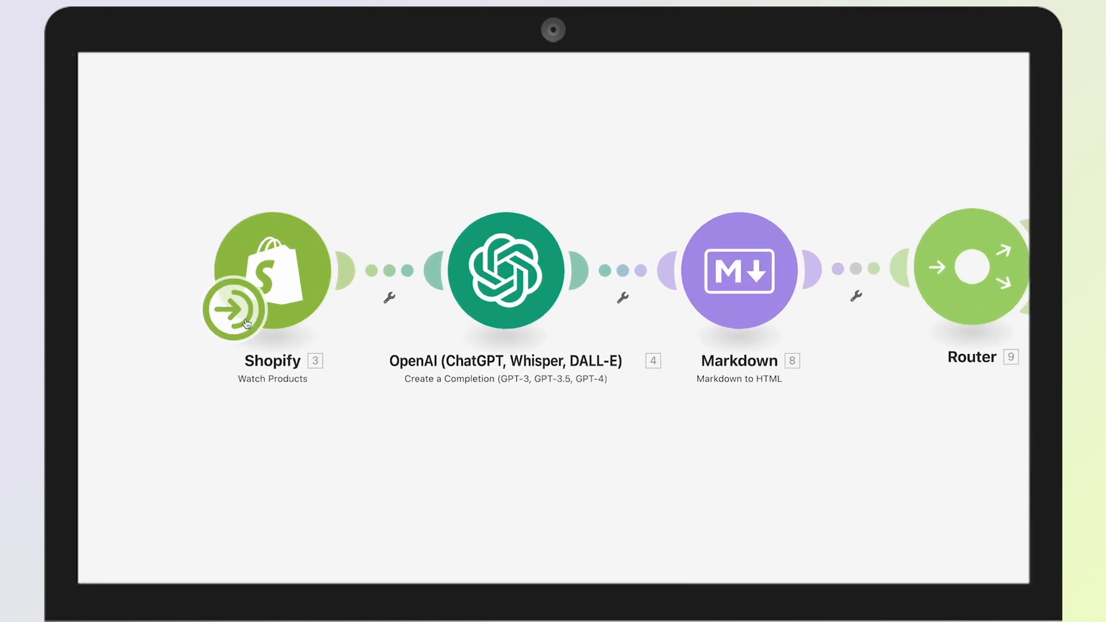
Step: In the Shopify trigger's schedule, try regular intervals then keep Run scenario on demand
click(233, 308)
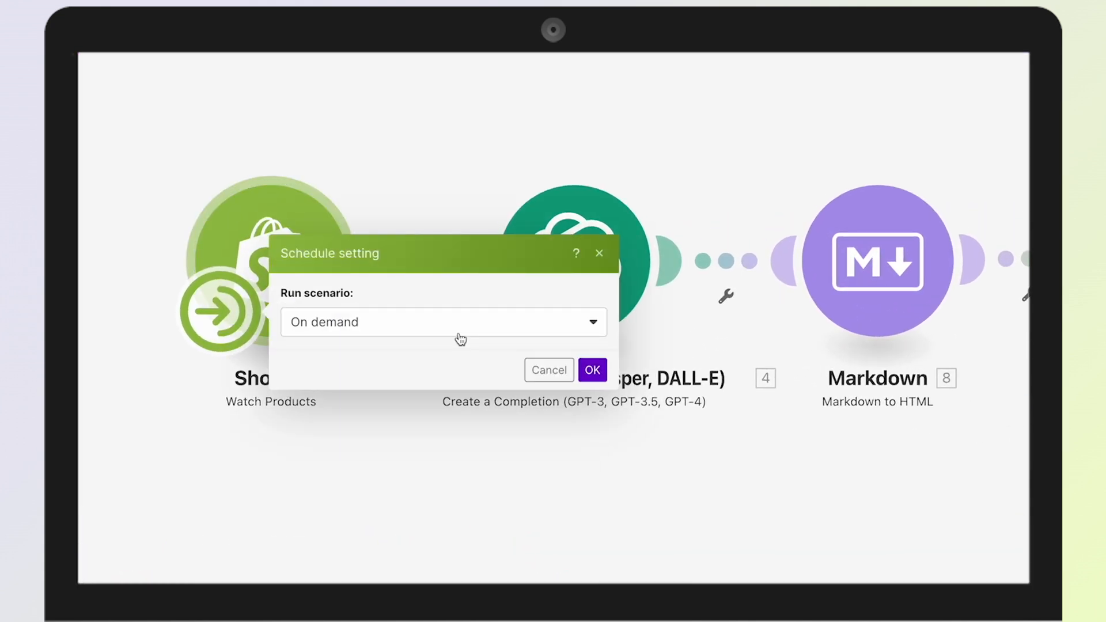
click(442, 322)
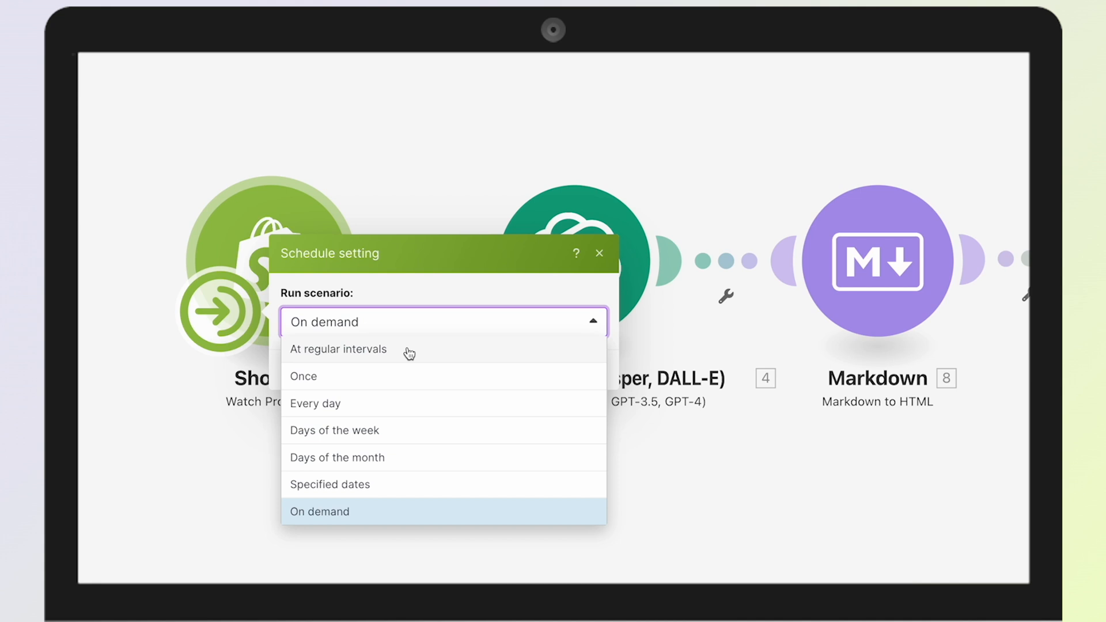
mouse_move(331, 444)
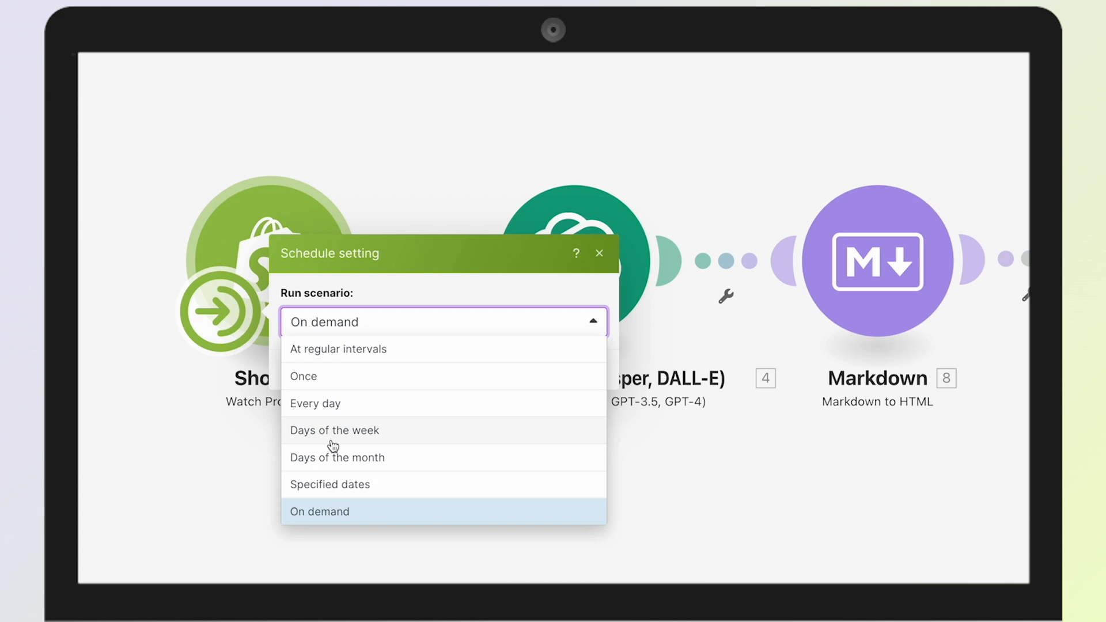
mouse_move(331, 406)
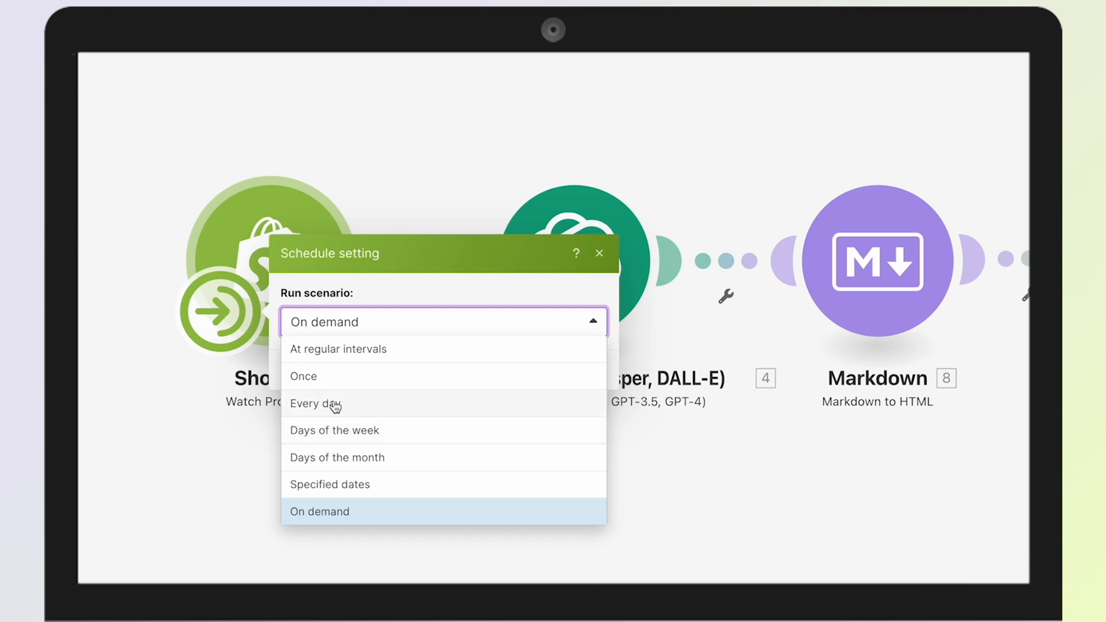
click(337, 349)
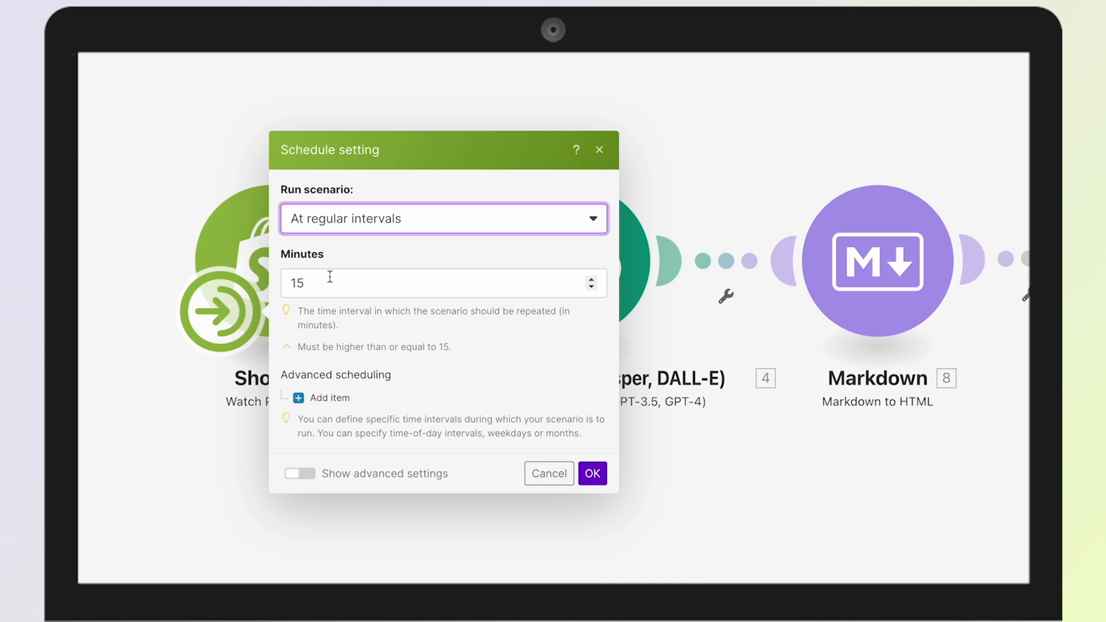
click(443, 217)
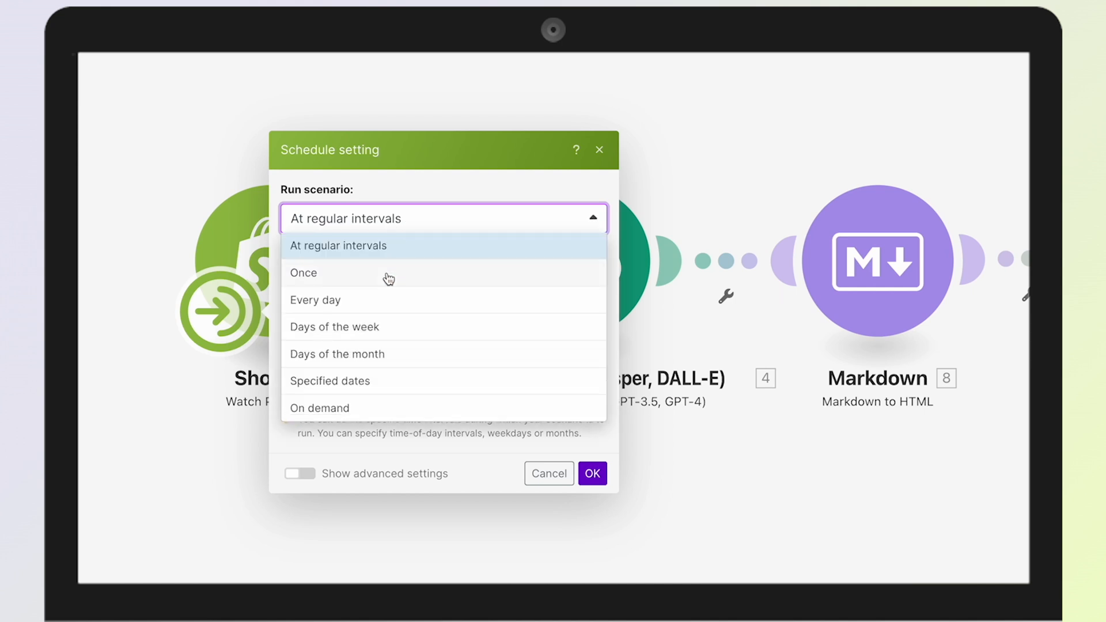
click(319, 408)
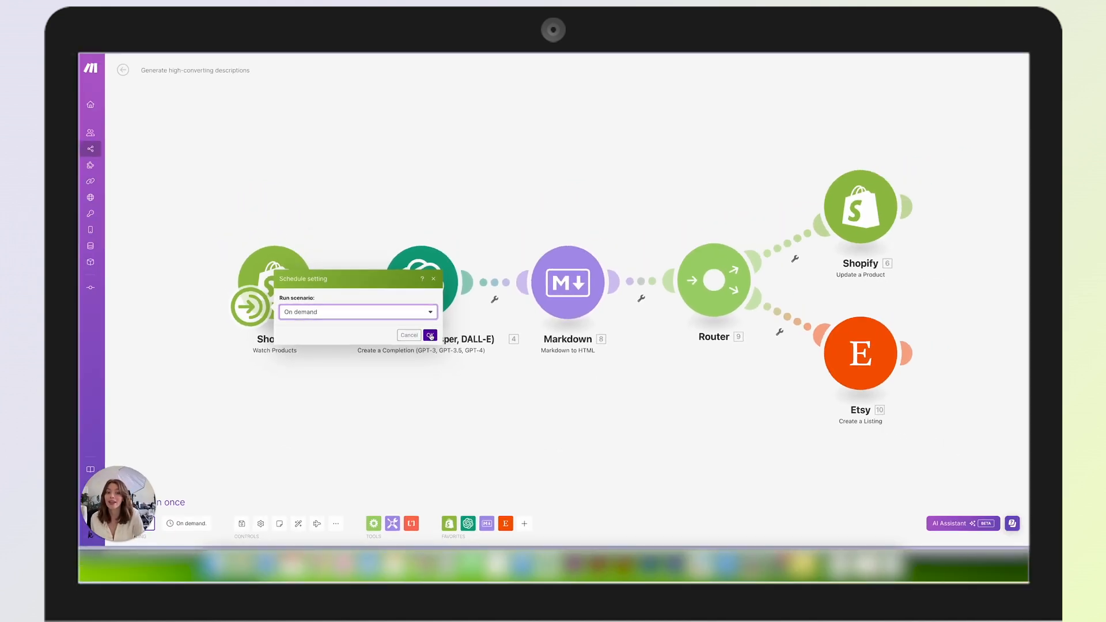
Step: Confirm the on-demand schedule and list the store's three draft products in Shopify
click(430, 335)
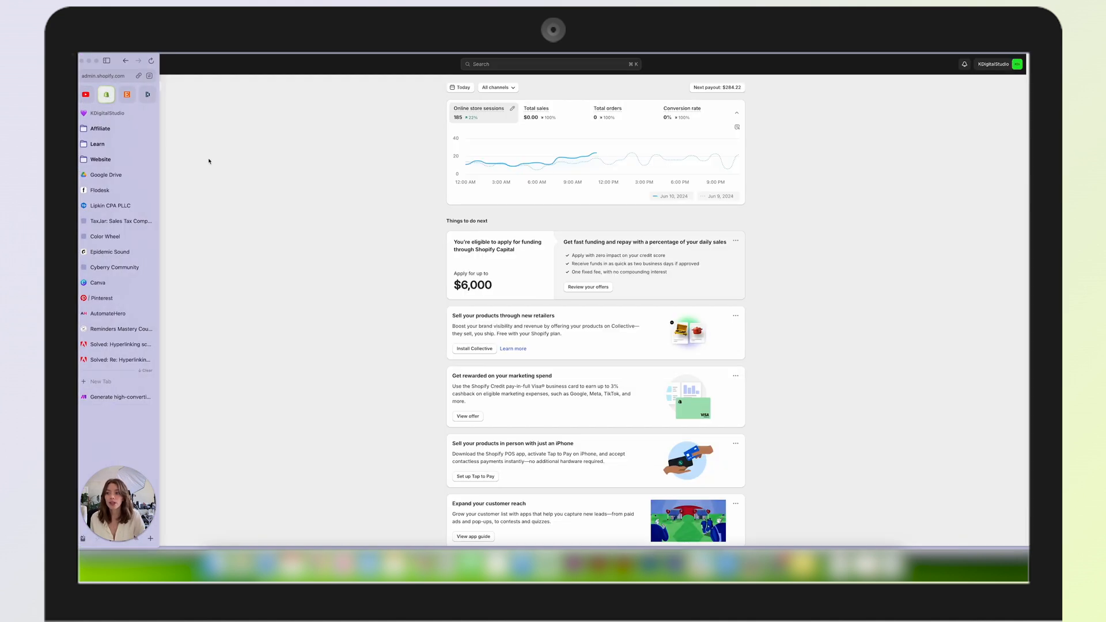
click(104, 106)
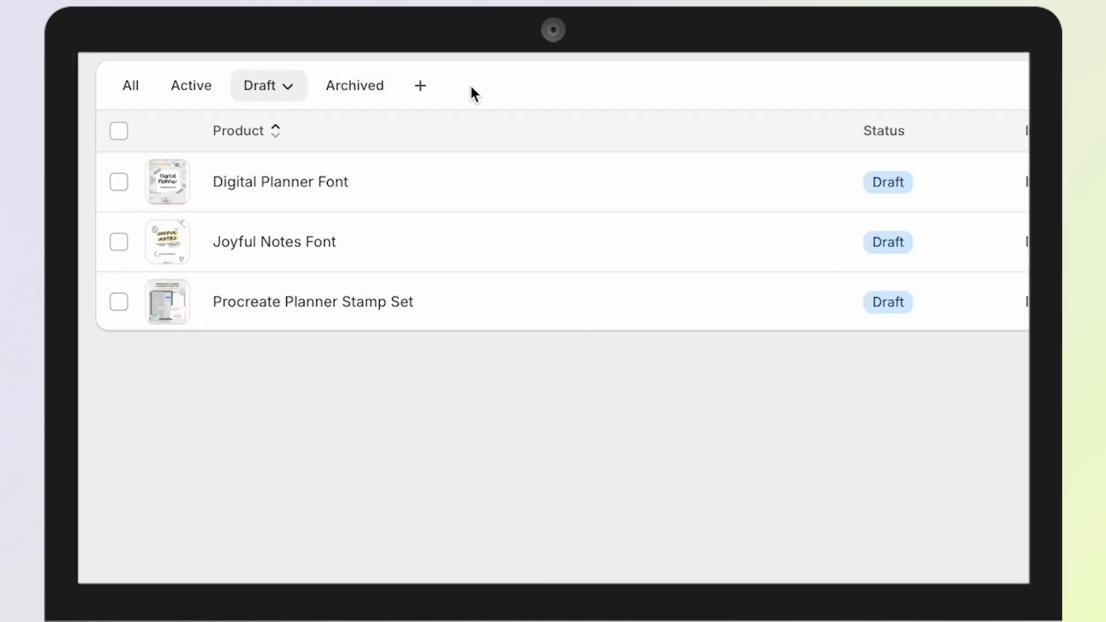
mouse_move(291, 187)
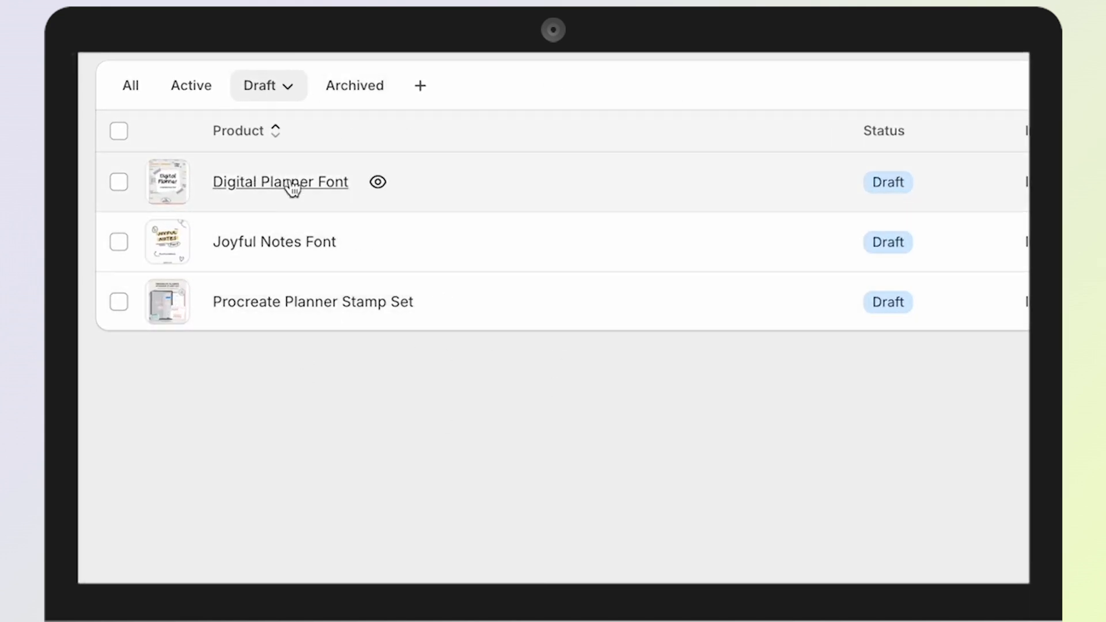
mouse_move(352, 259)
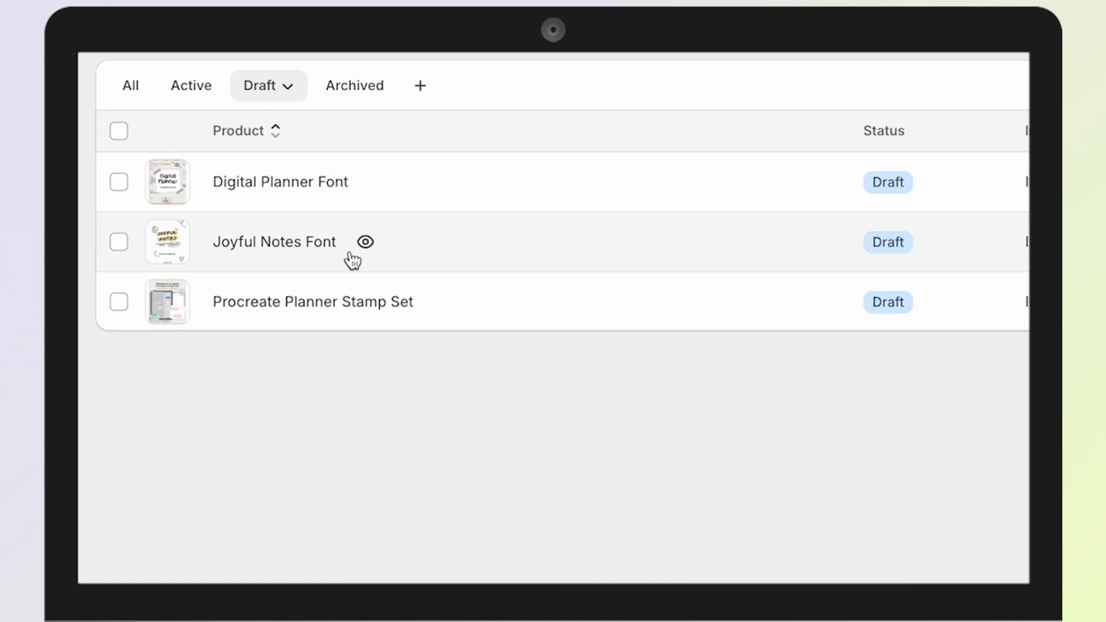
mouse_move(442, 302)
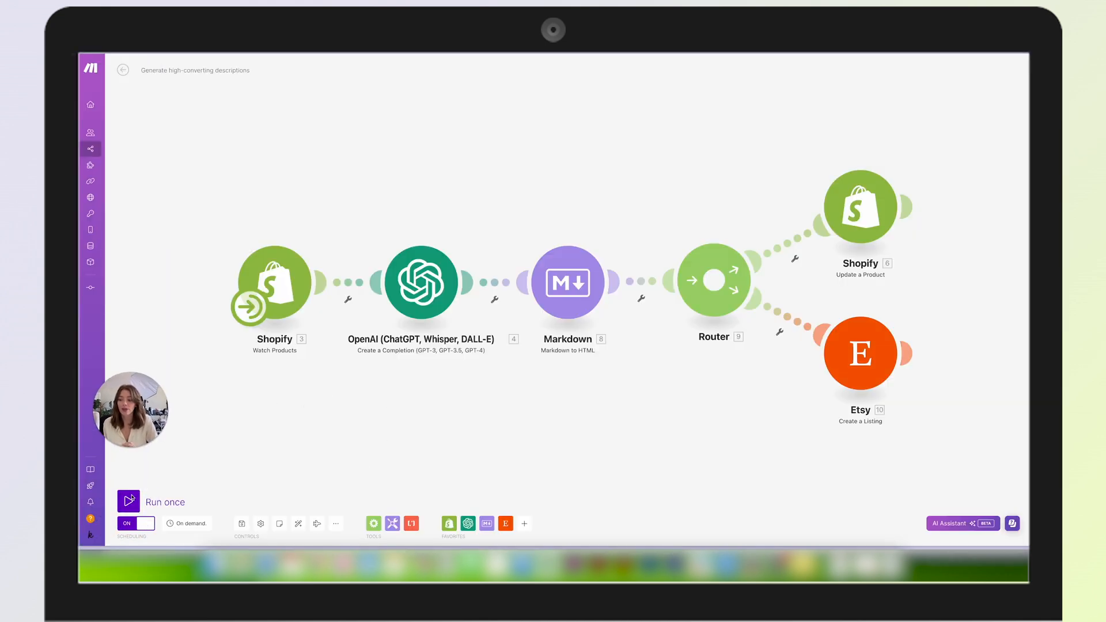
Step: Run the scenario once so it processes the three draft products
click(128, 501)
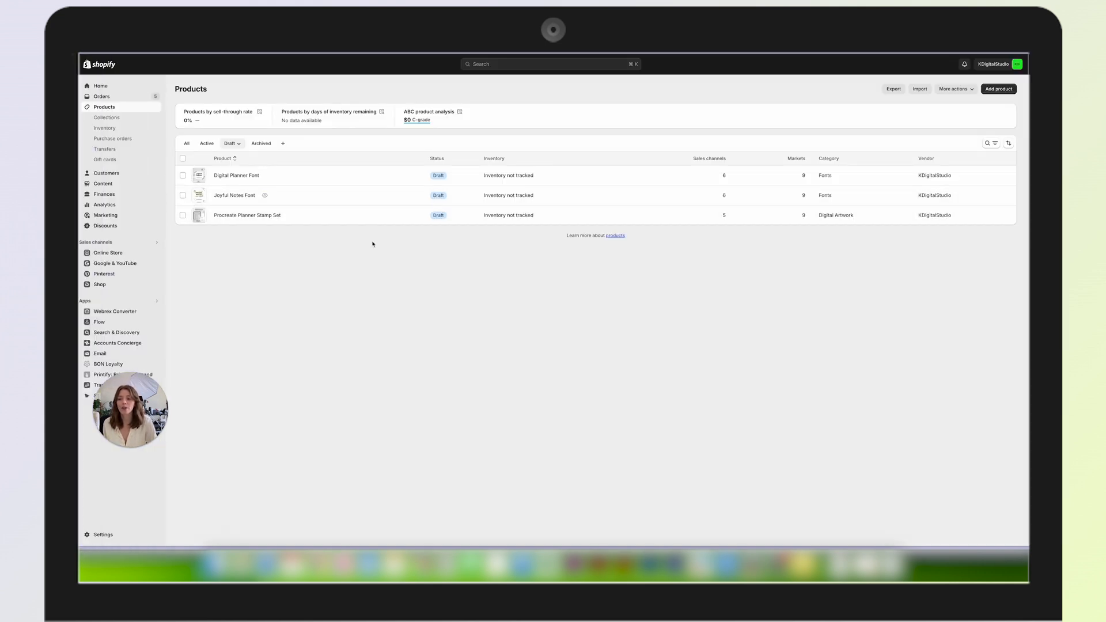
mouse_move(269, 175)
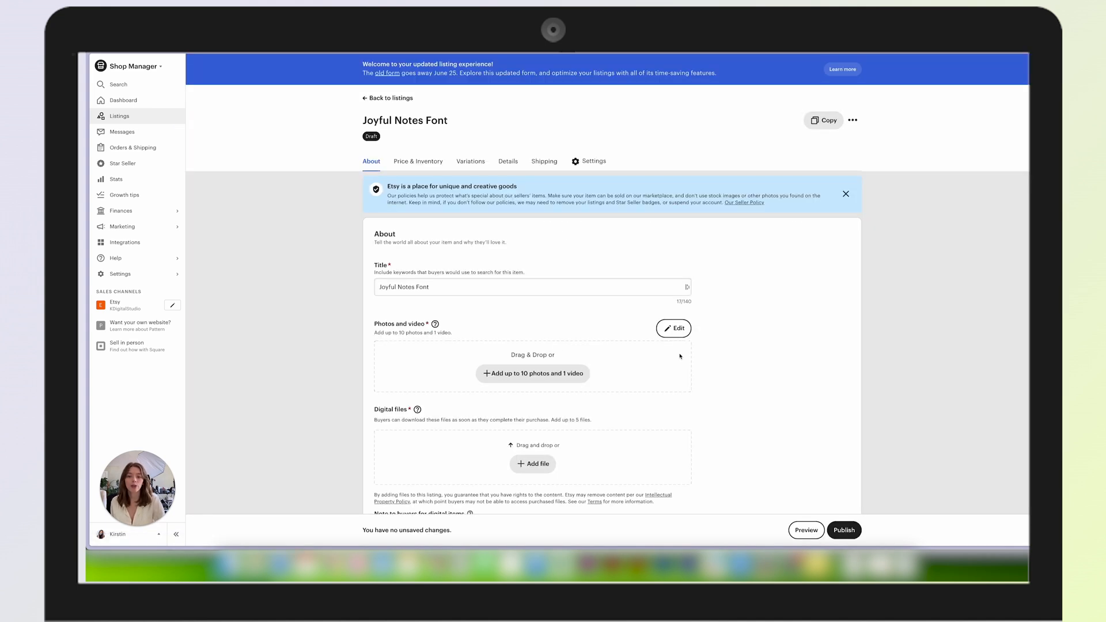
Step: Scroll the Joyful Notes Font draft listing to its newly generated description
scroll(down, 3)
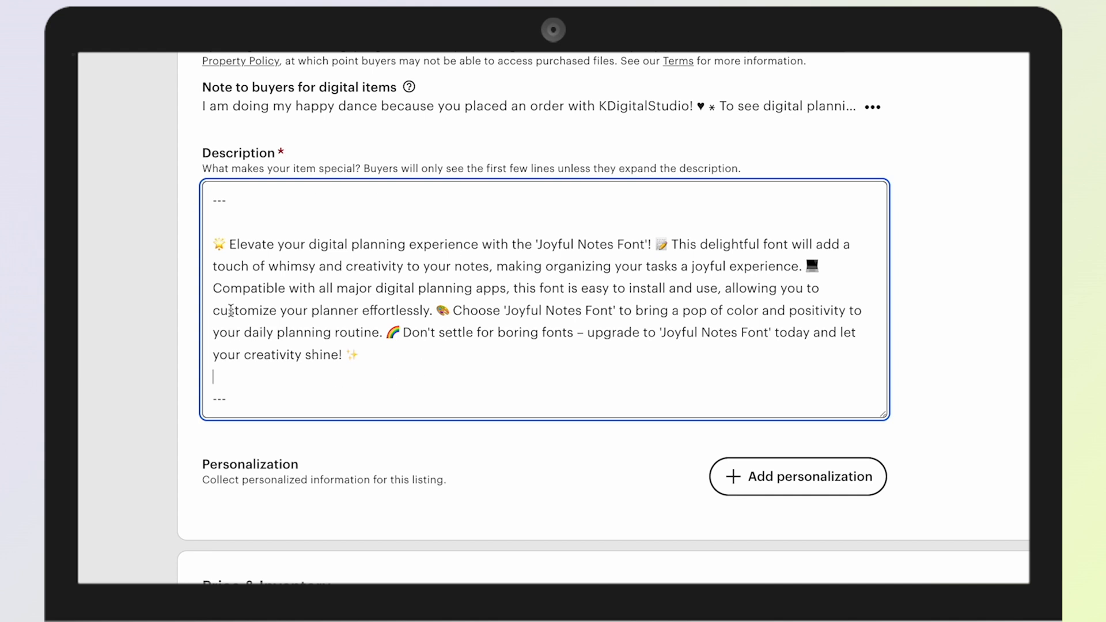
mouse_move(538, 453)
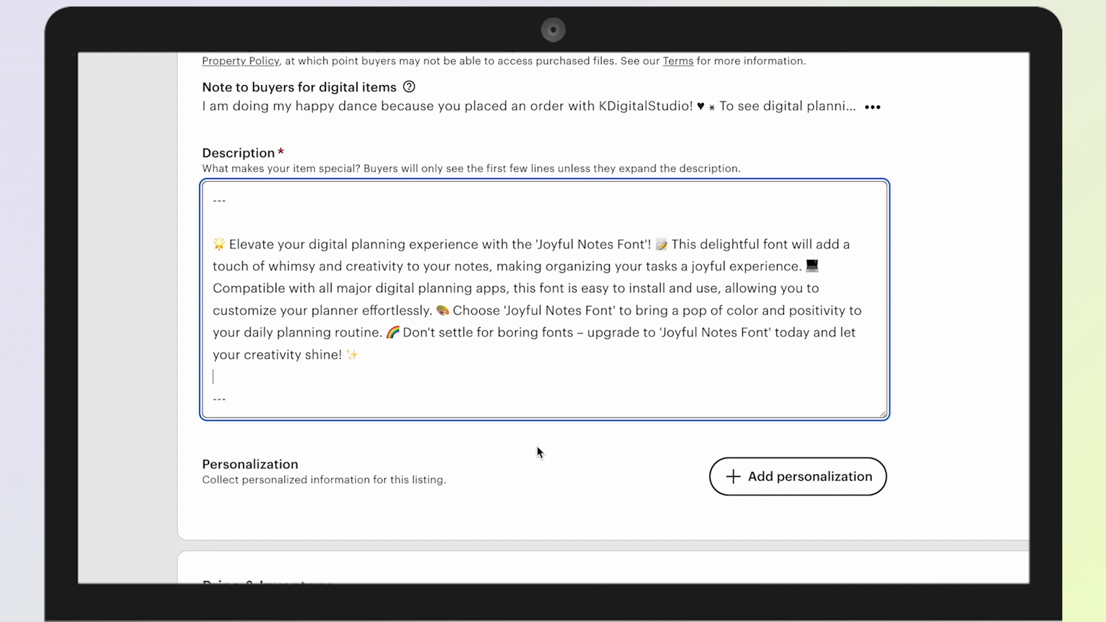
mouse_move(470, 258)
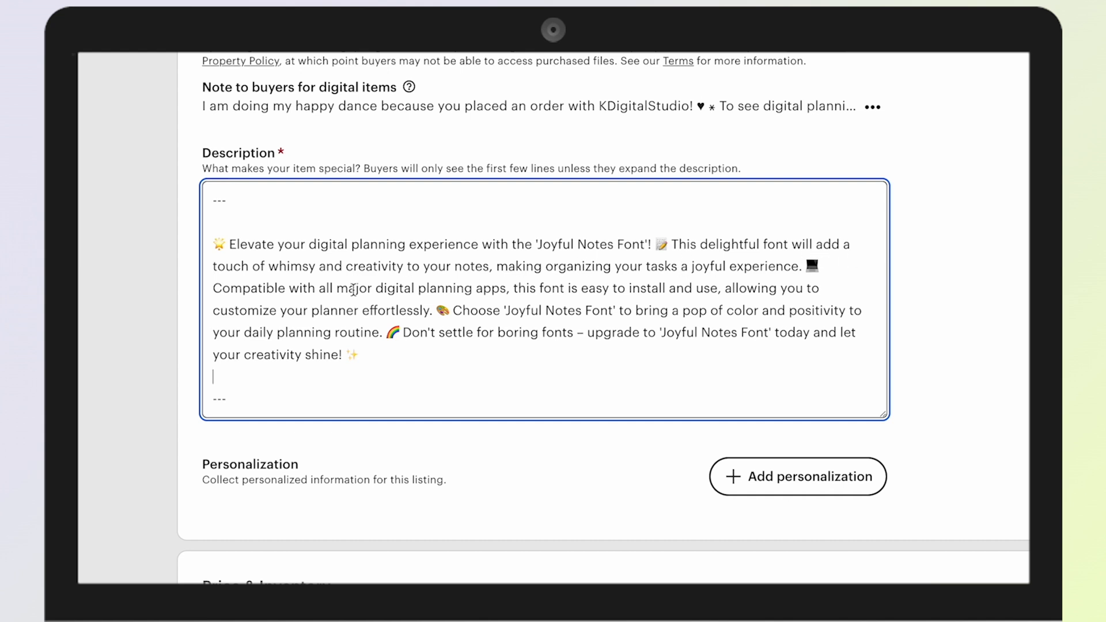
mouse_move(654, 280)
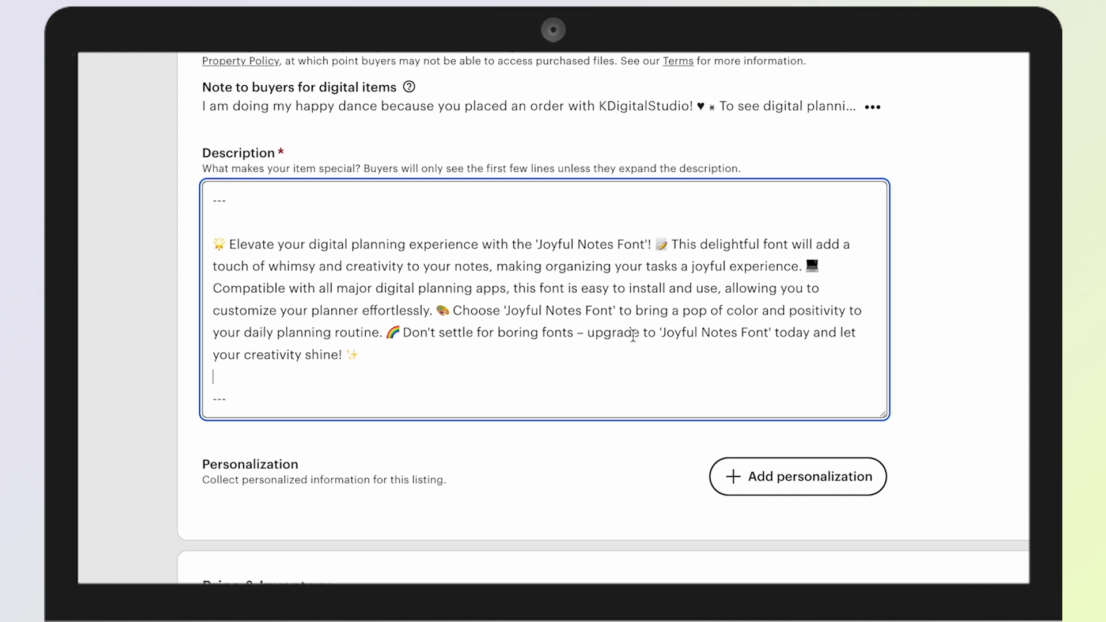
mouse_move(378, 354)
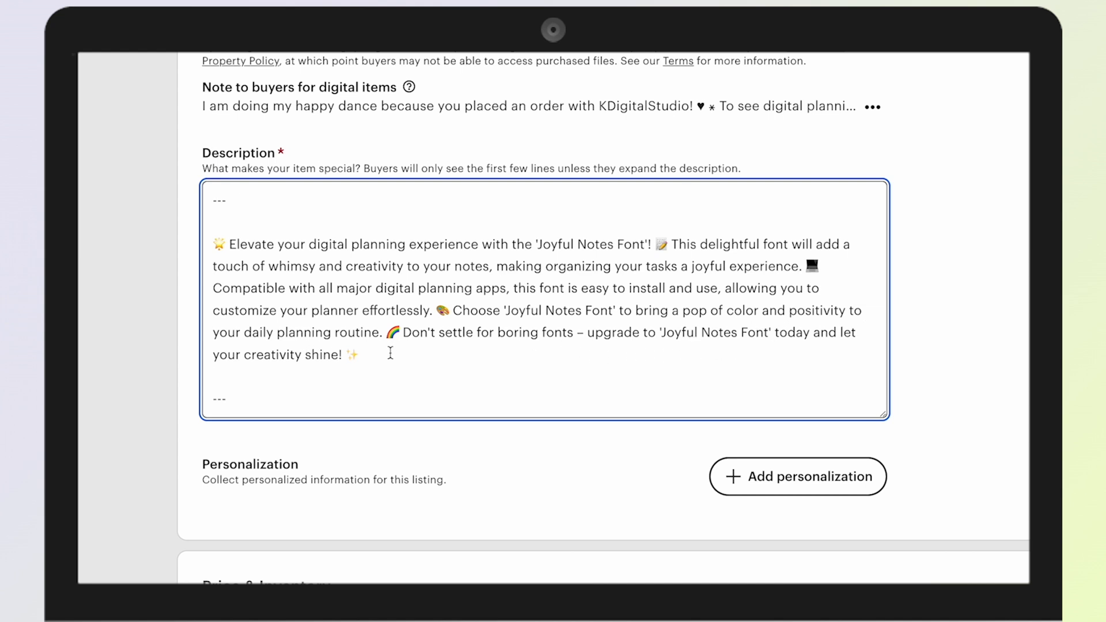
mouse_move(568, 365)
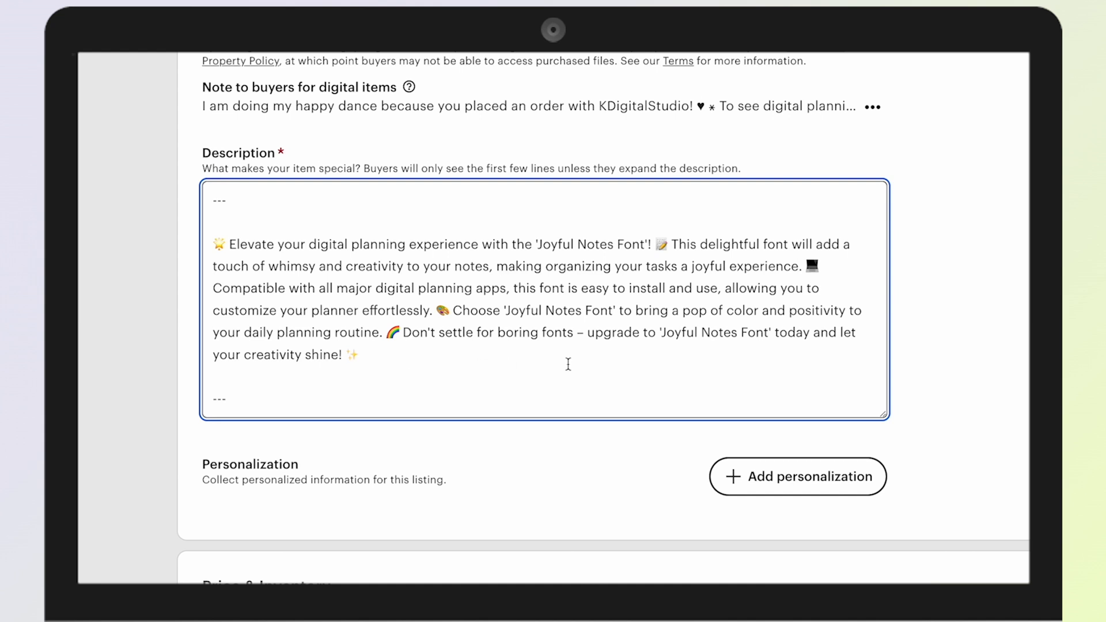
mouse_move(819, 357)
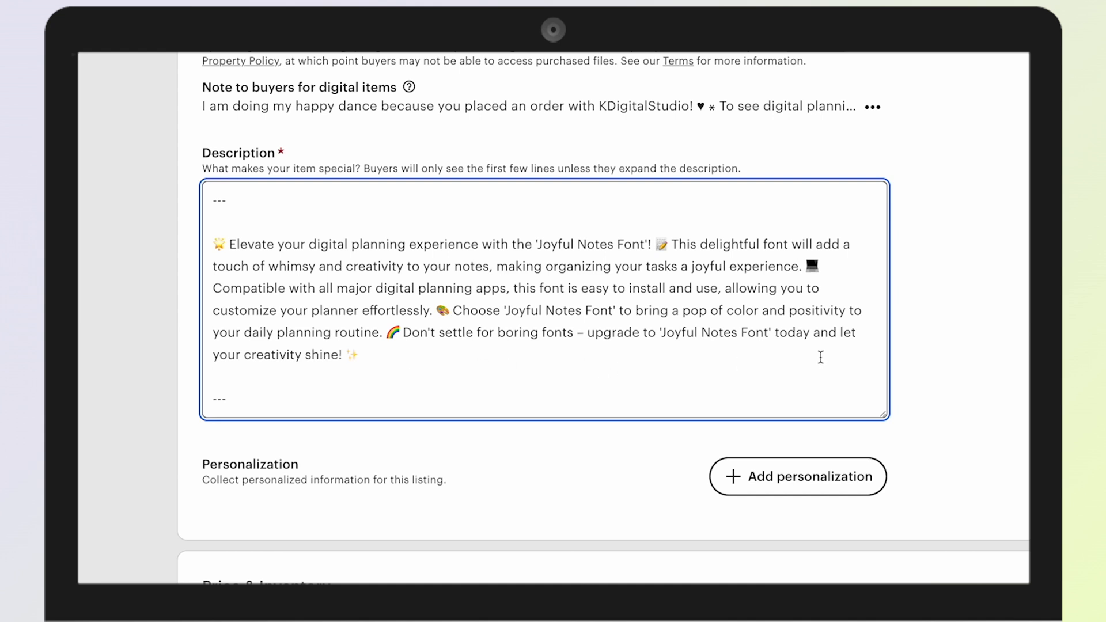
mouse_move(505, 357)
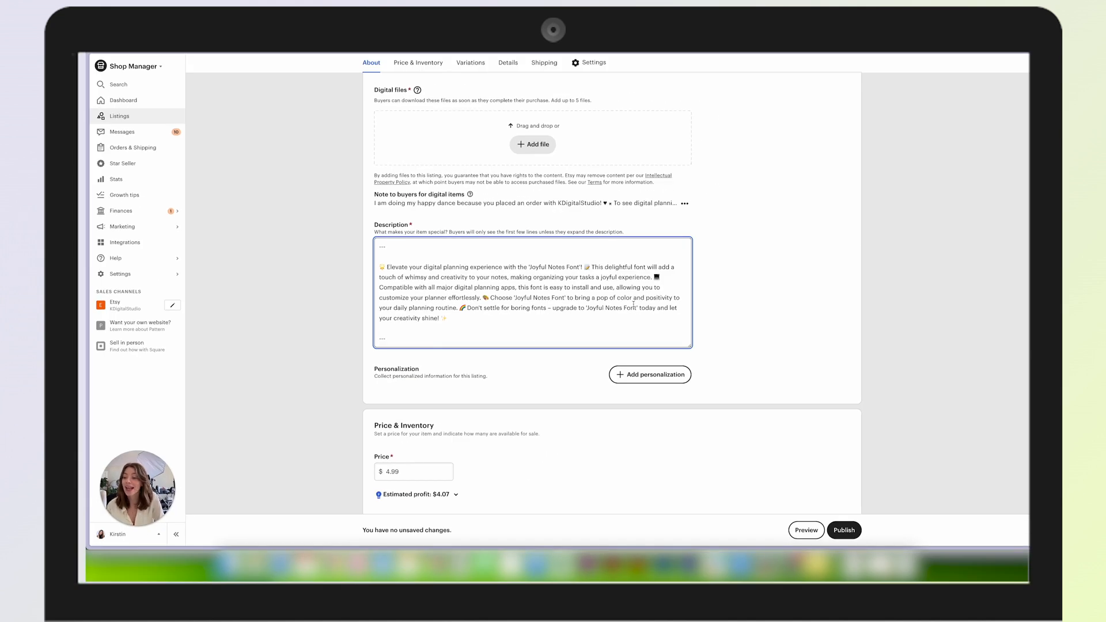
Step: Look over the listing's $4.99 price, details and photo options, then return to Shopify's drafts
scroll(down, 3)
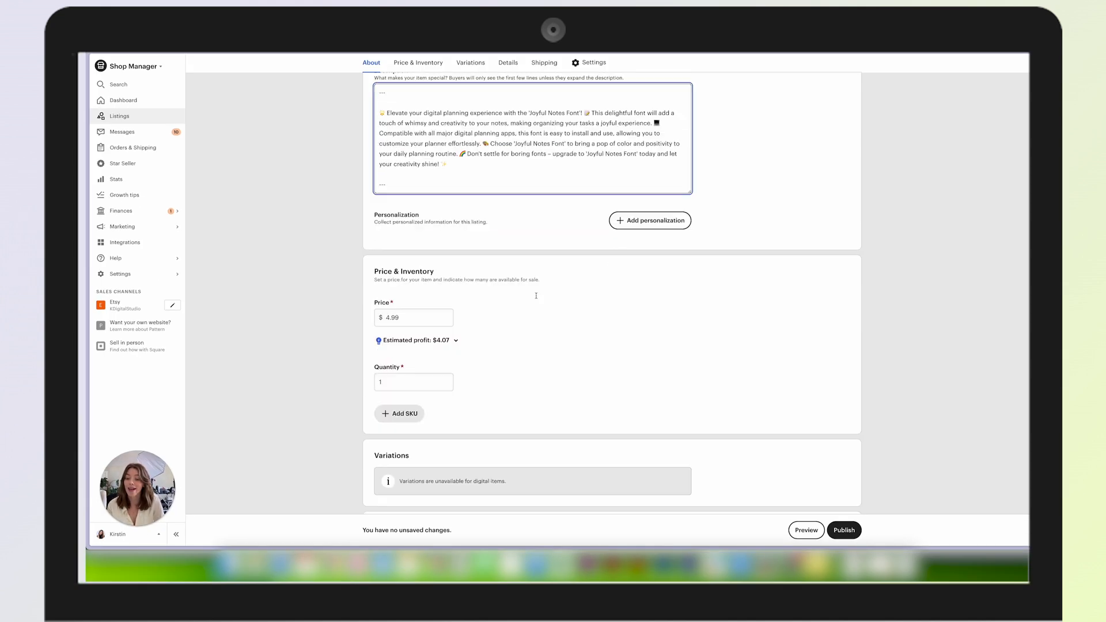
click(507, 62)
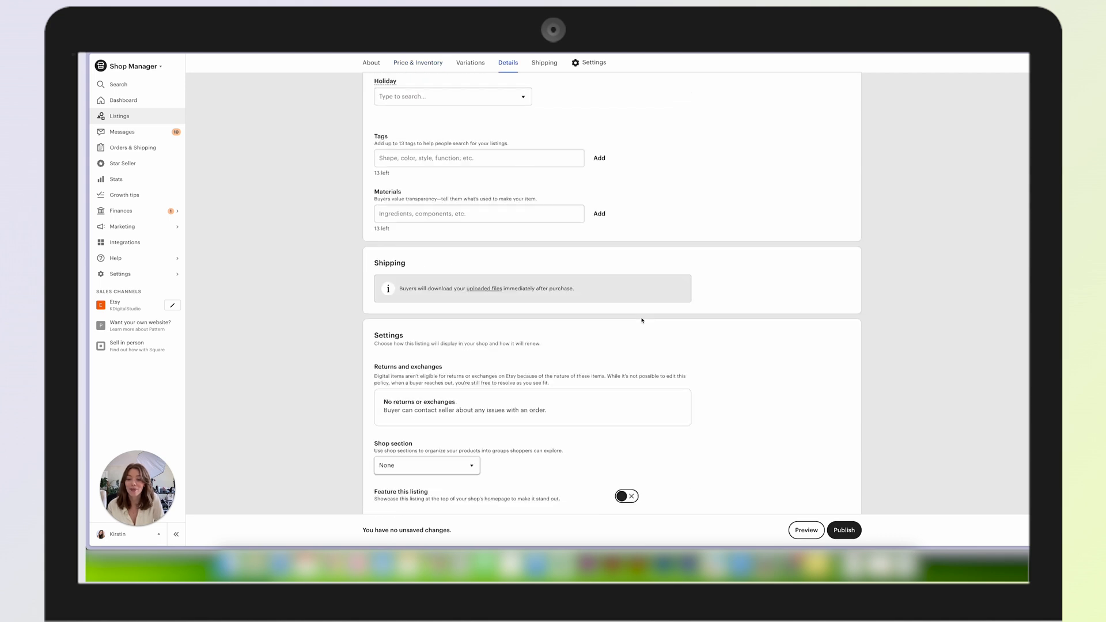
click(371, 62)
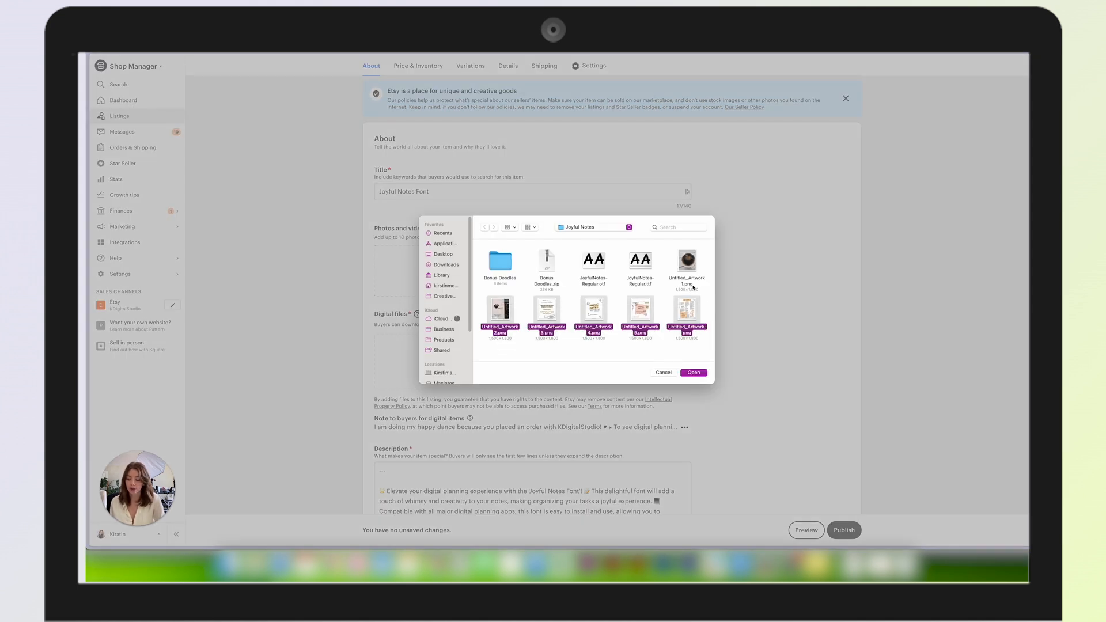
click(693, 372)
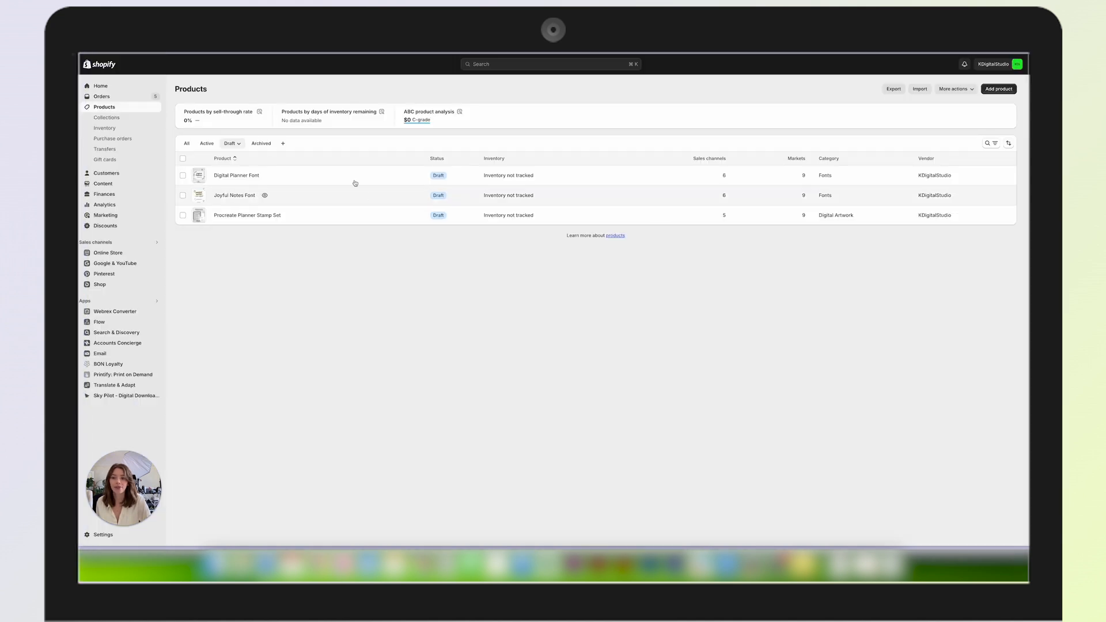
Step: View the Joyful Notes Font product's AI-generated description in Shopify
click(234, 194)
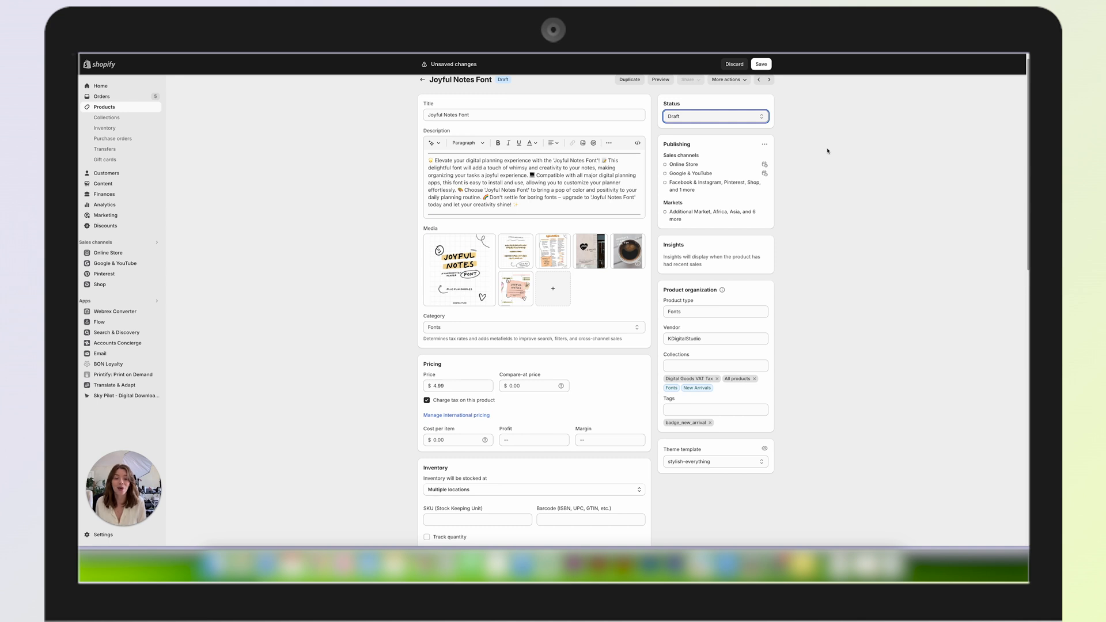
mouse_move(126, 343)
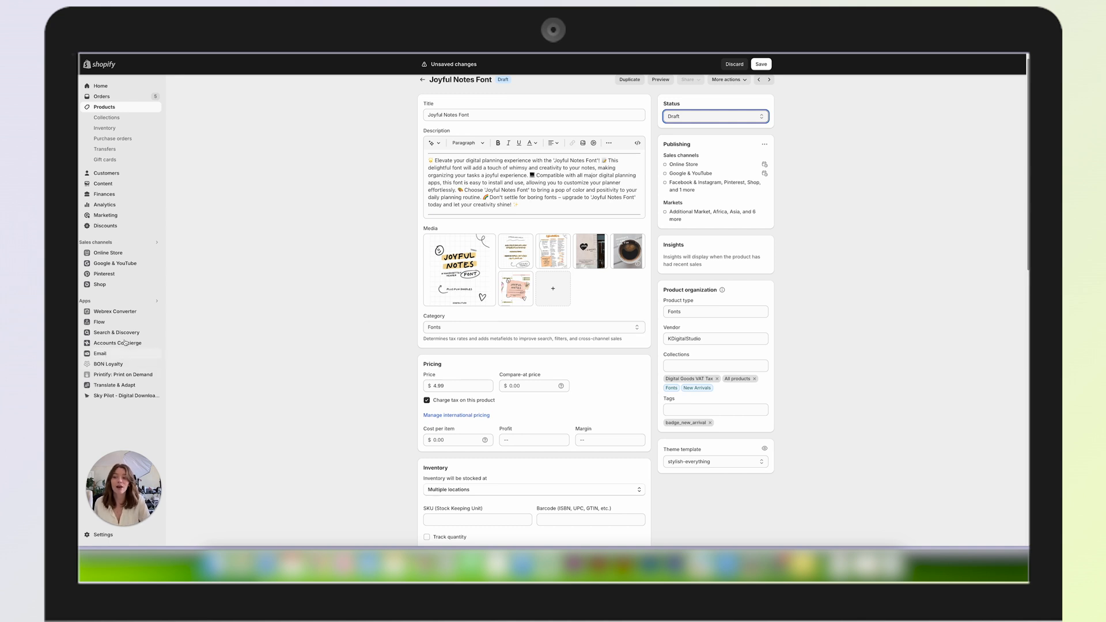